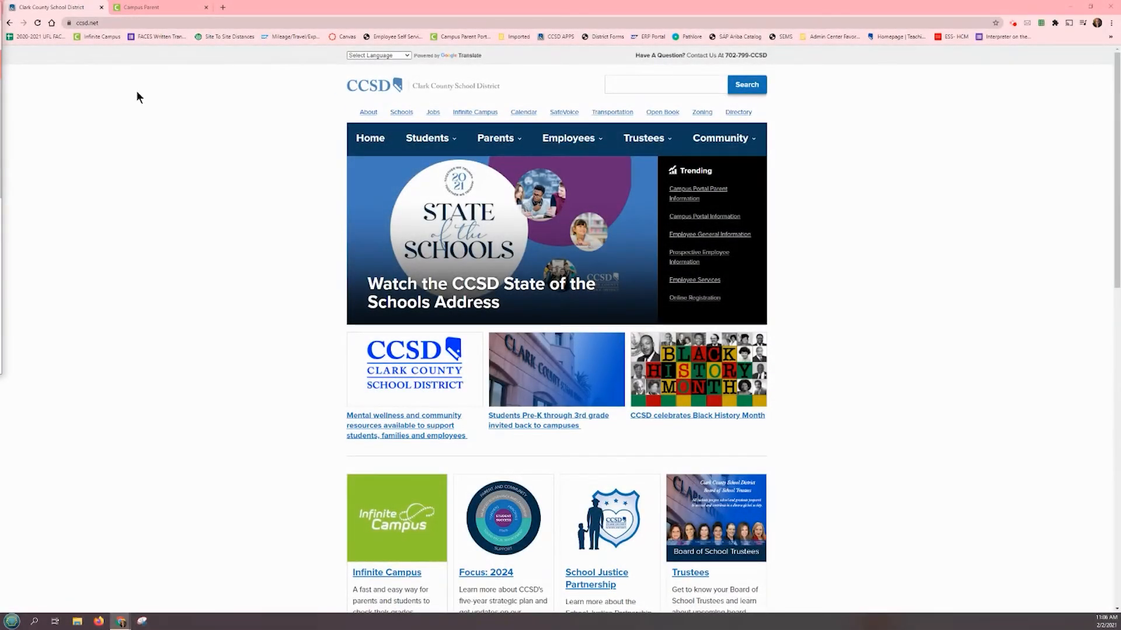
# Follow the district site's Infinite Campus link to the Campus Parent/Student information page
pyautogui.click(86, 23)
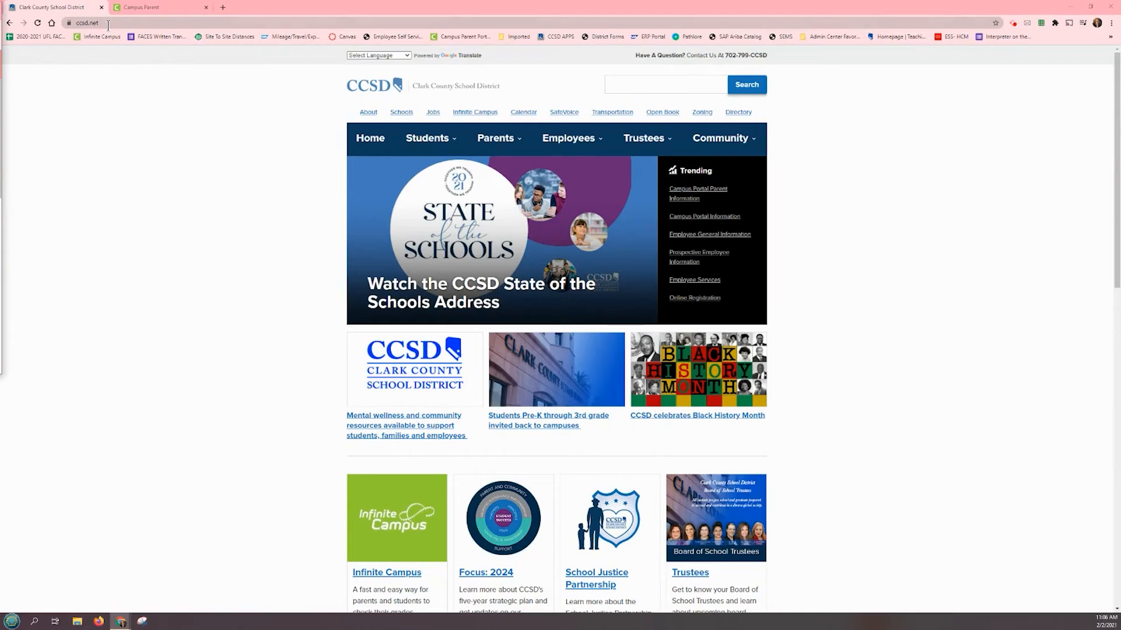
pyautogui.moveTo(483, 93)
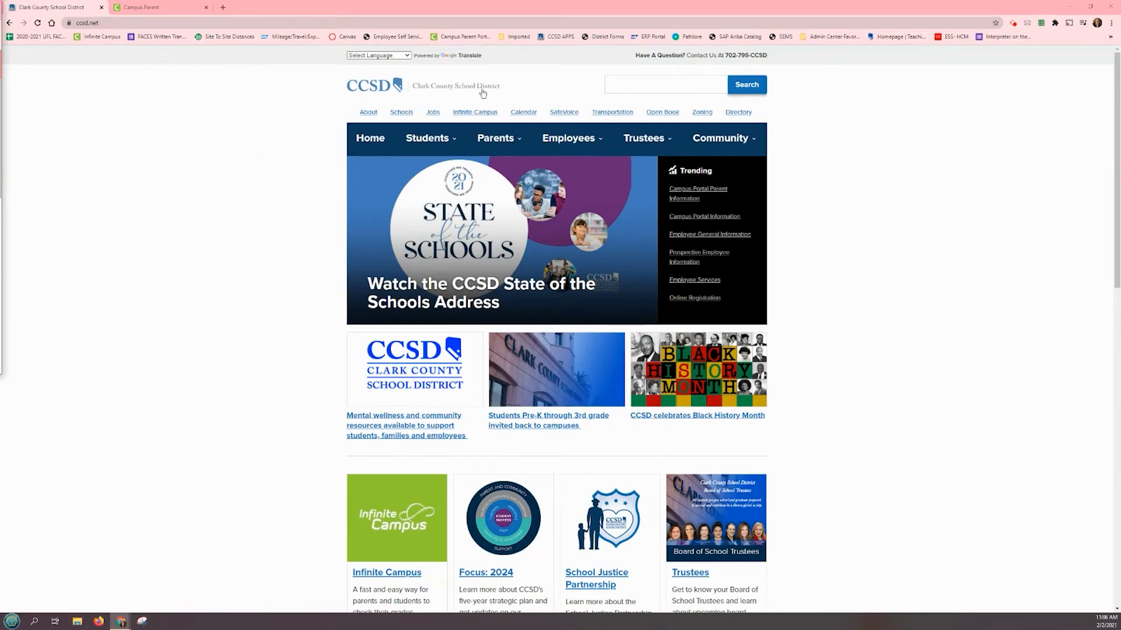
pyautogui.moveTo(474, 112)
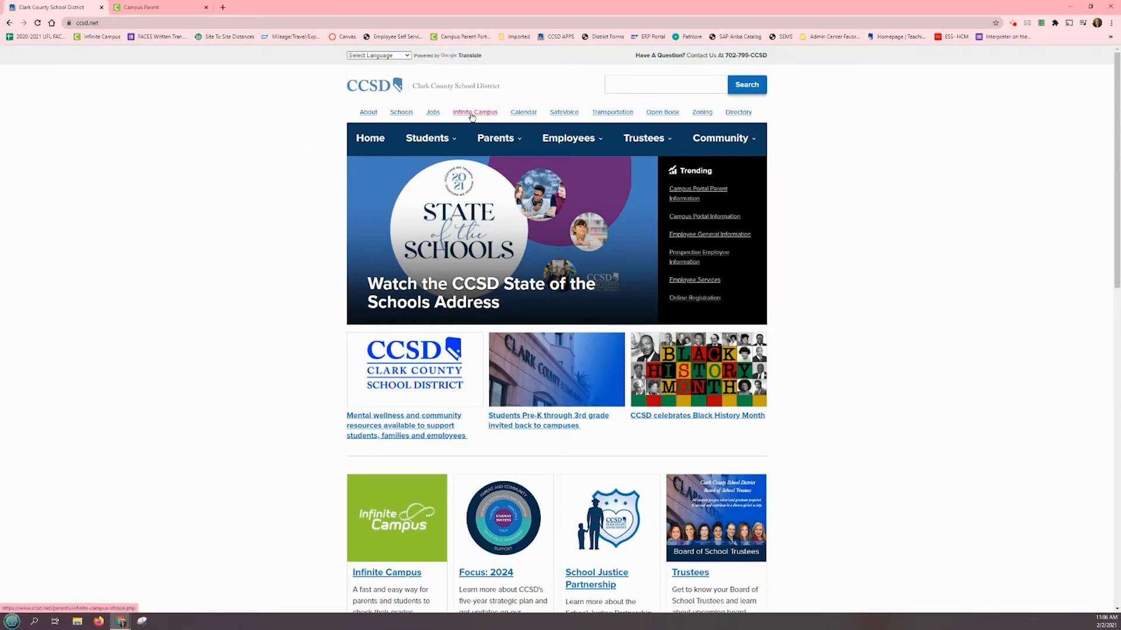
pyautogui.click(474, 112)
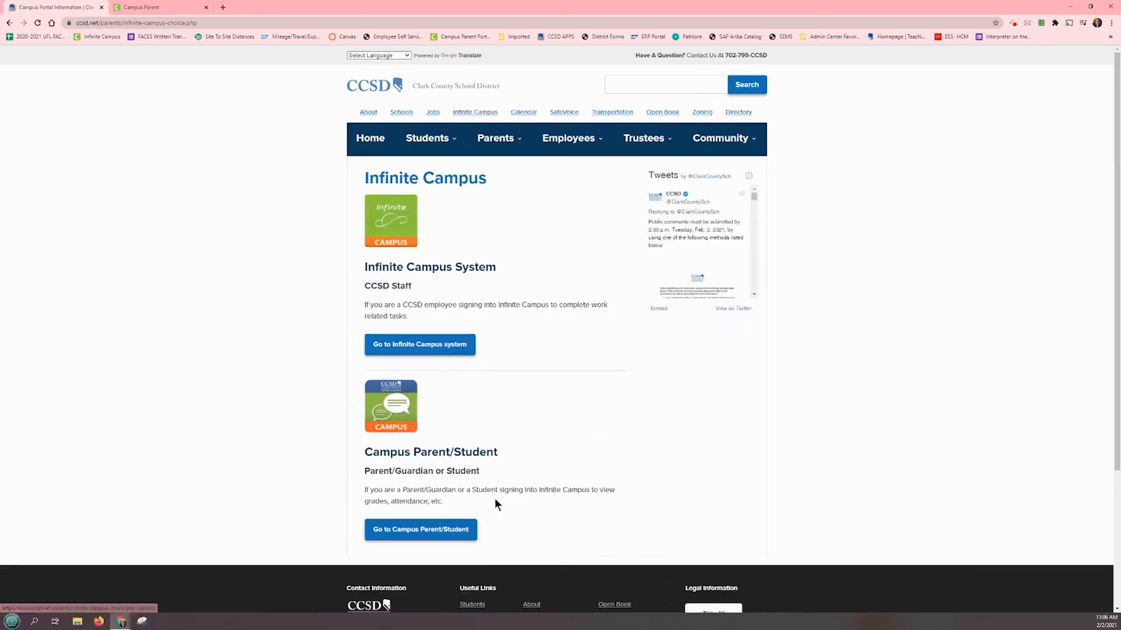
pyautogui.click(421, 529)
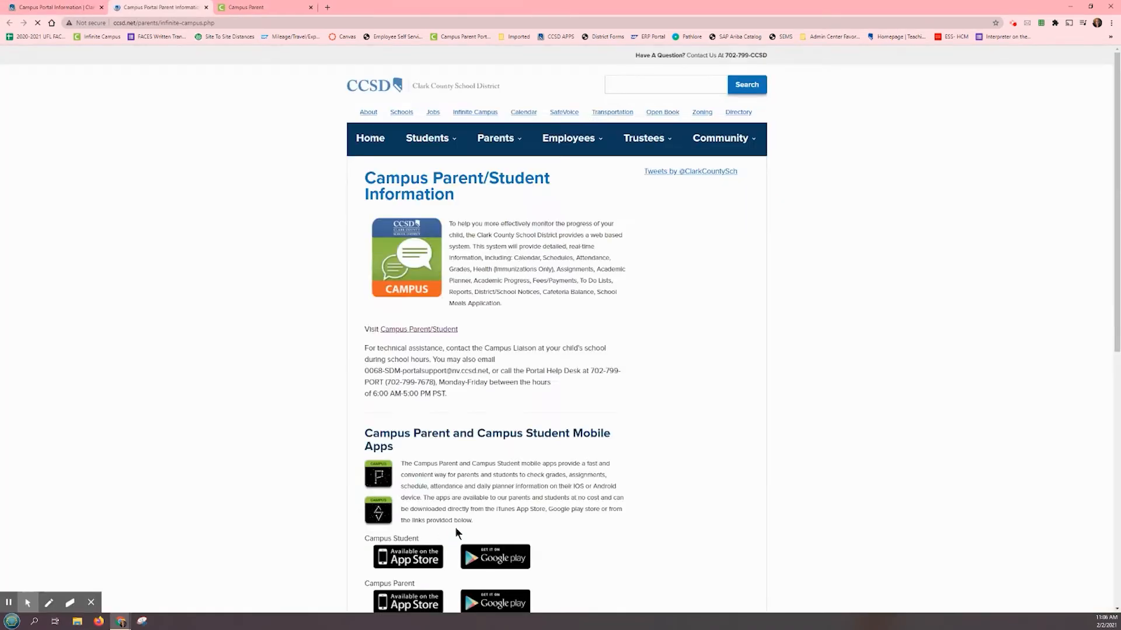
# Log in to the Clark County Campus Parent portal using the saved credentials
pyautogui.click(419, 329)
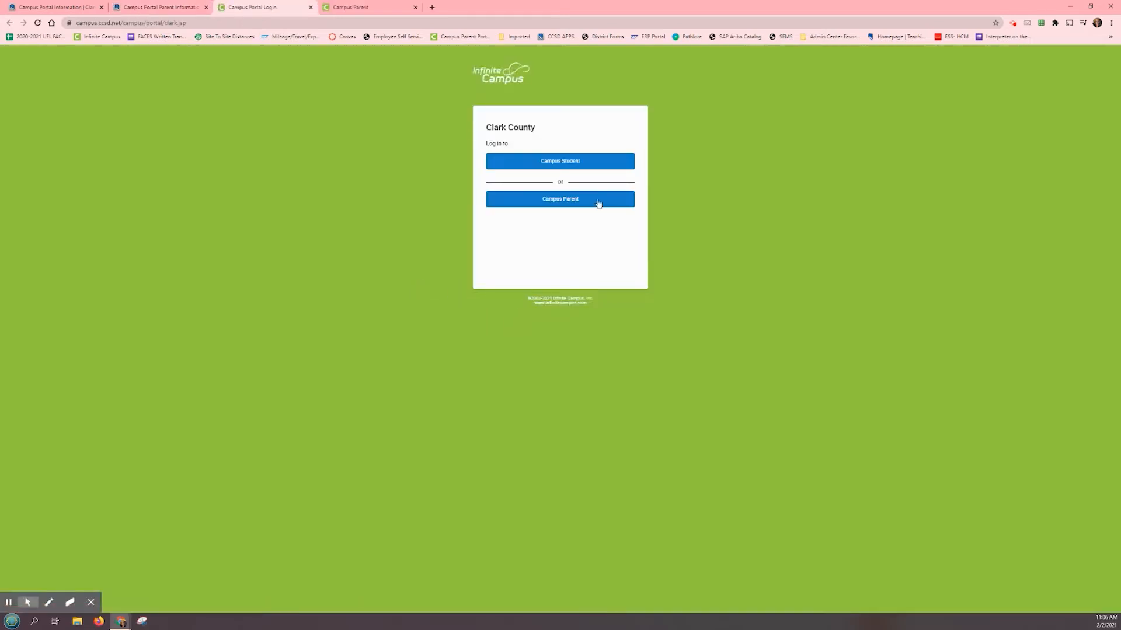
pyautogui.moveTo(559, 208)
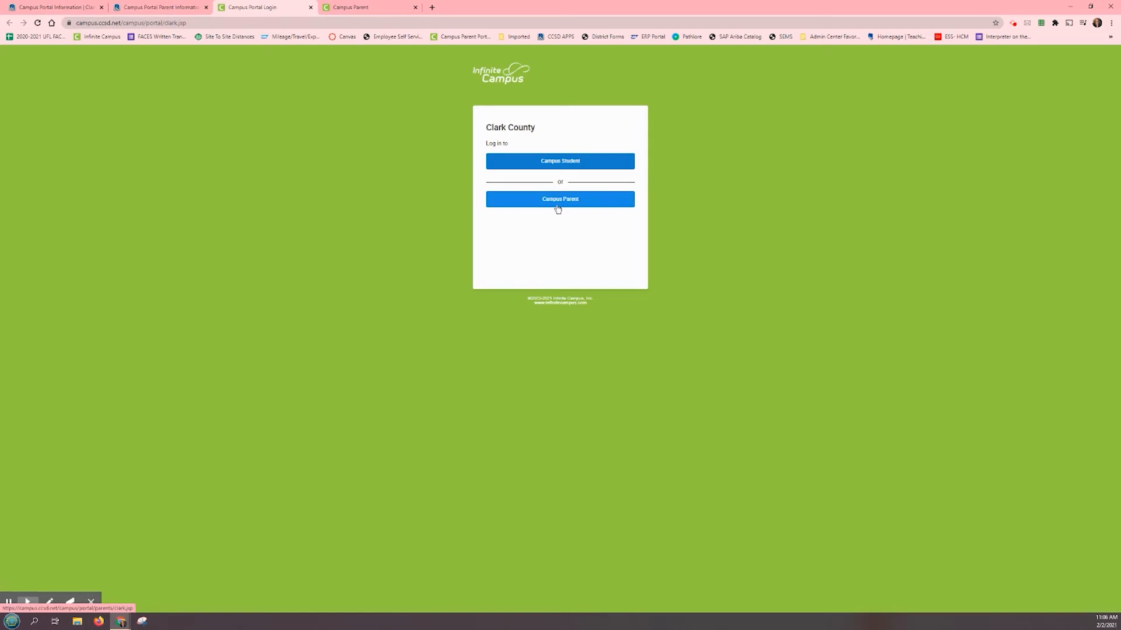
pyautogui.moveTo(361, 7)
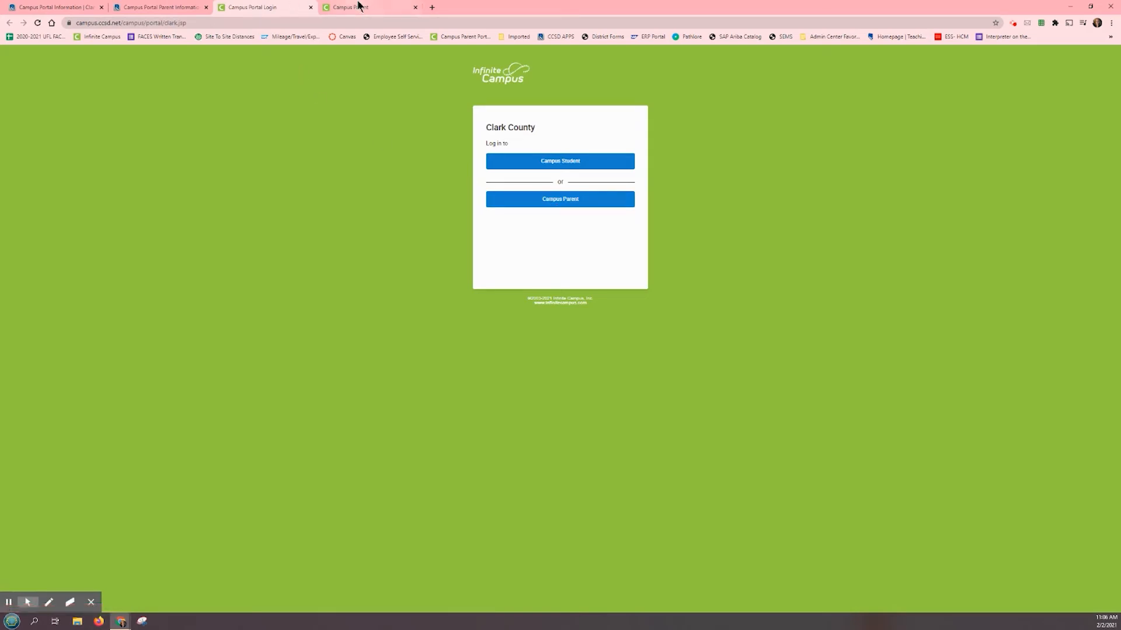
pyautogui.click(560, 198)
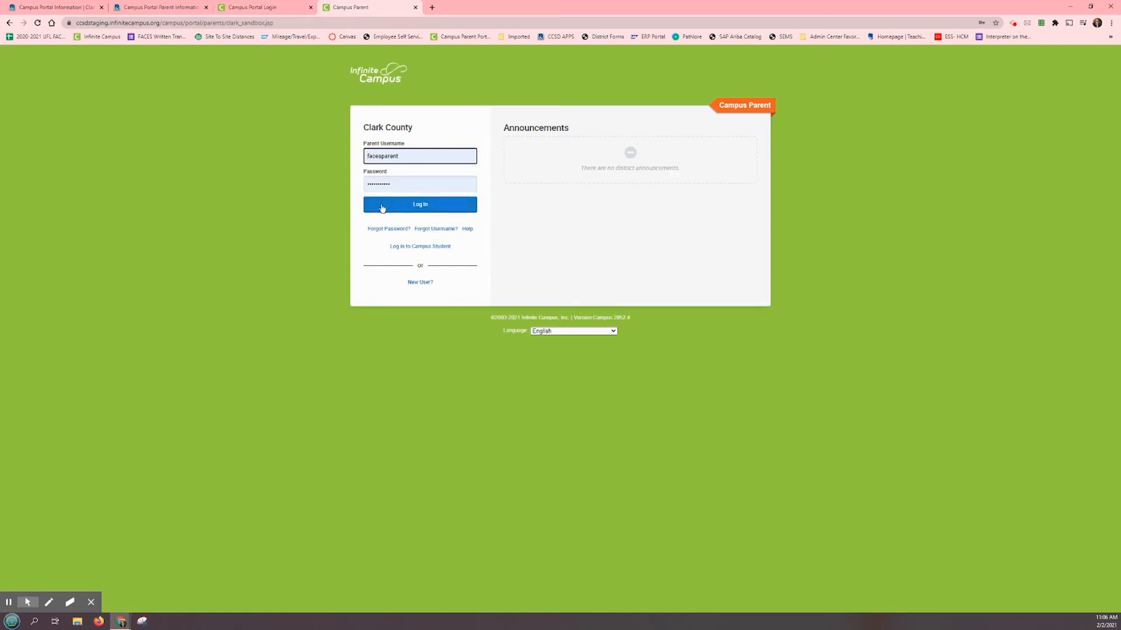
pyautogui.moveTo(389, 229)
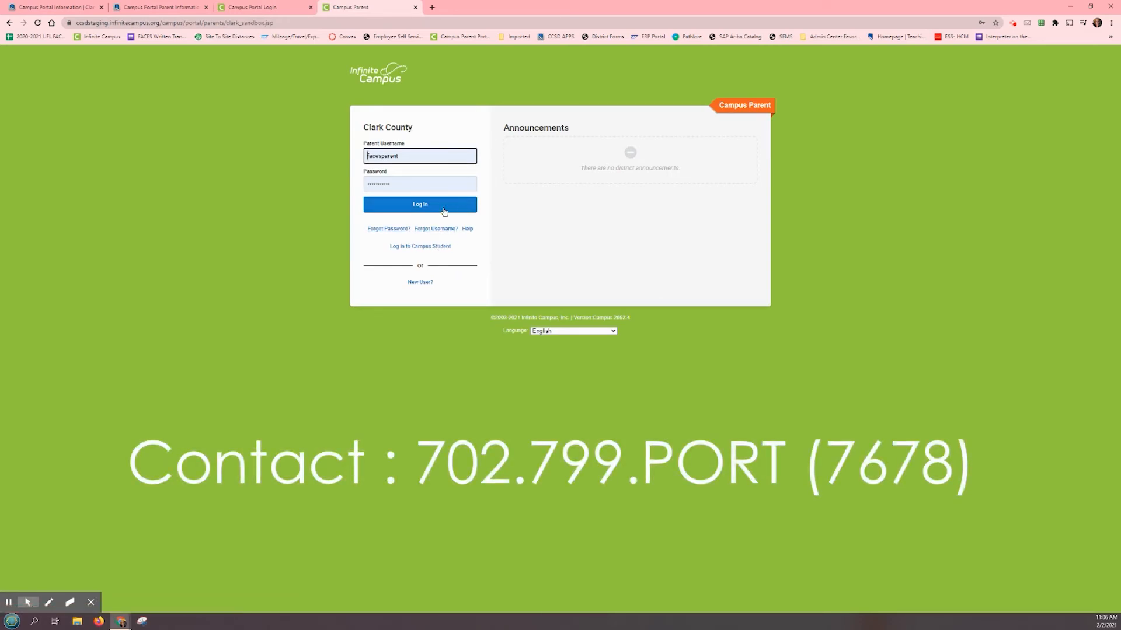
pyautogui.click(420, 204)
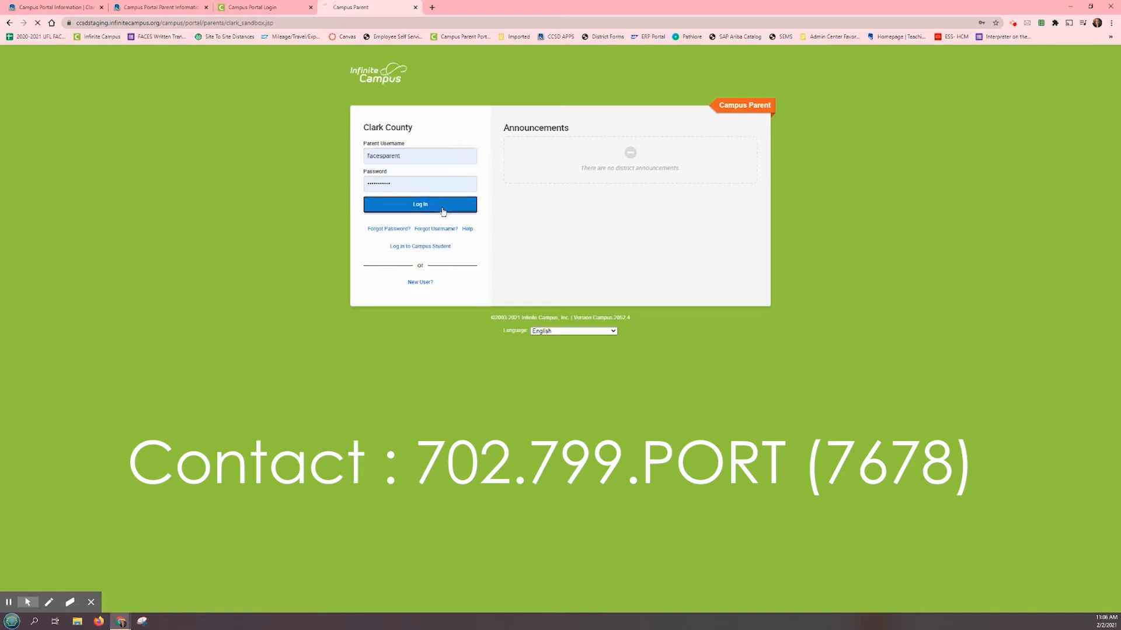
pyautogui.click(419, 204)
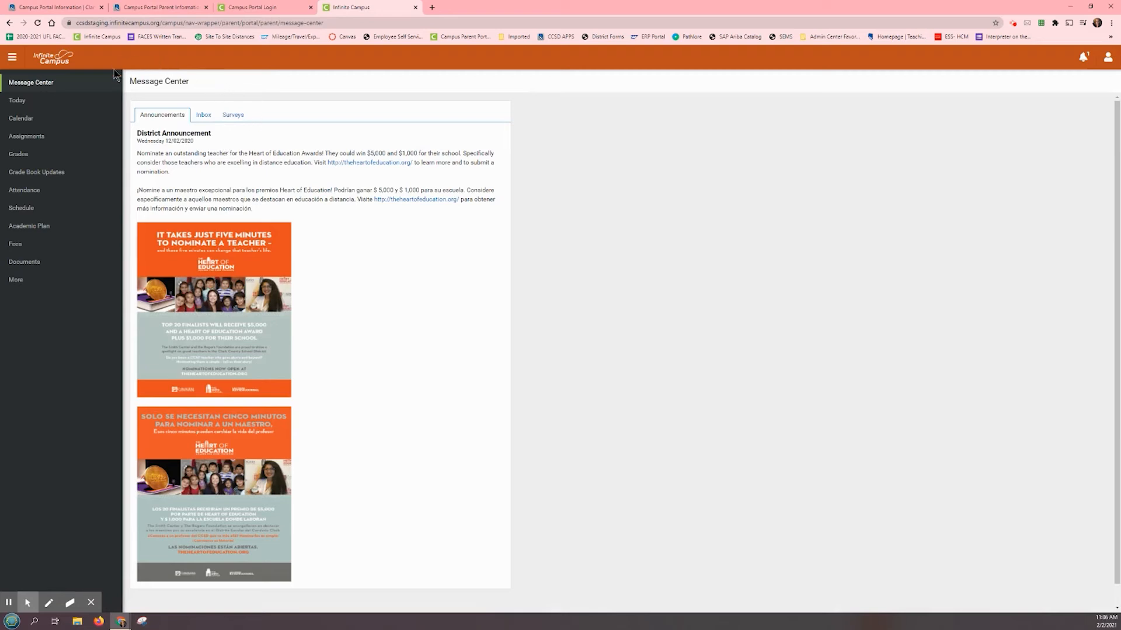
pyautogui.moveTo(178, 99)
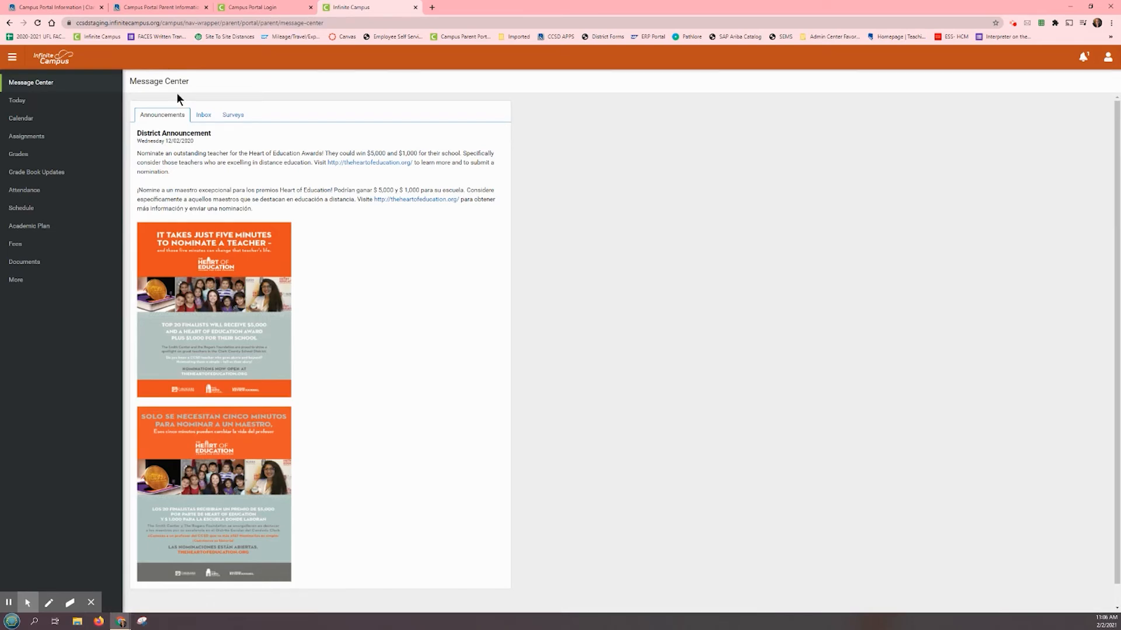
pyautogui.moveTo(25, 261)
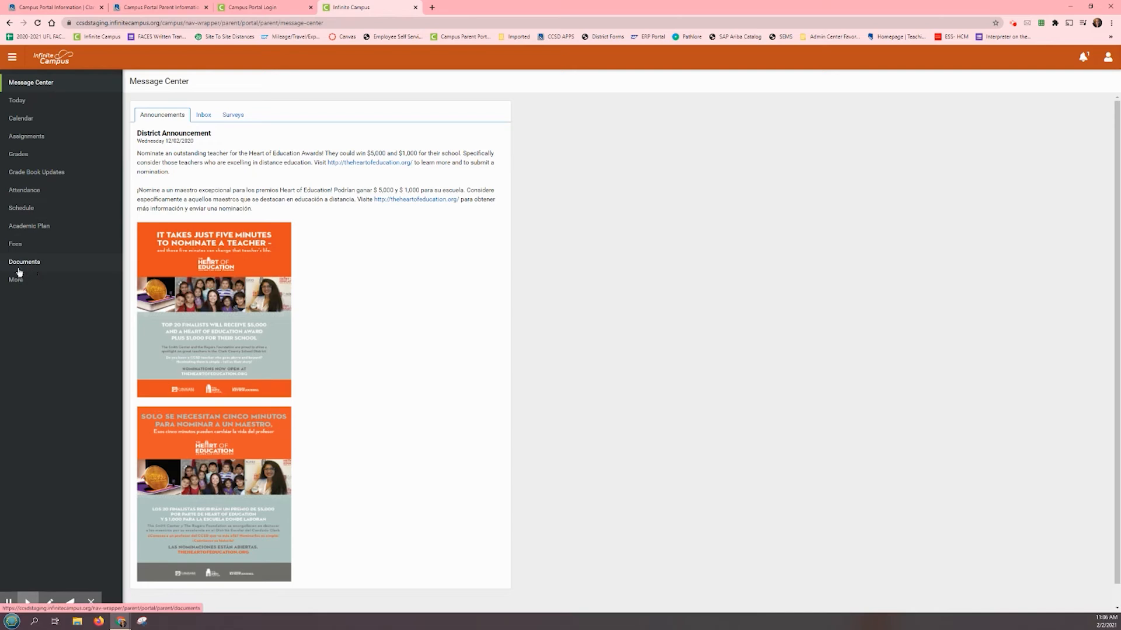
pyautogui.moveTo(24, 271)
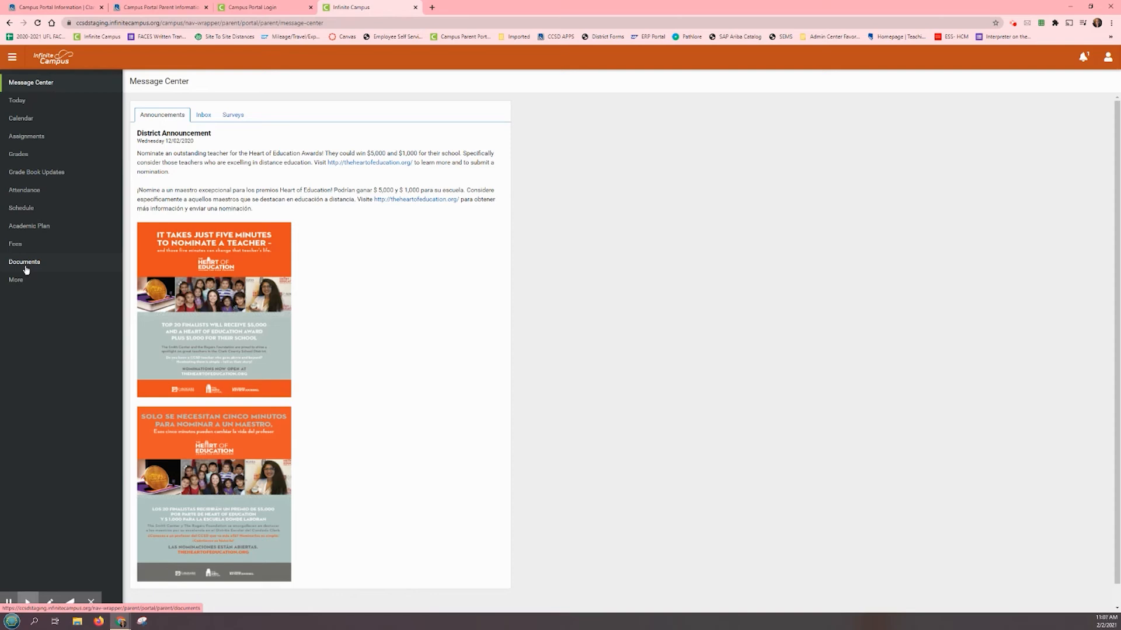
# Open Documents, check the student list without switching, and keep School Year 20-21
pyautogui.click(24, 262)
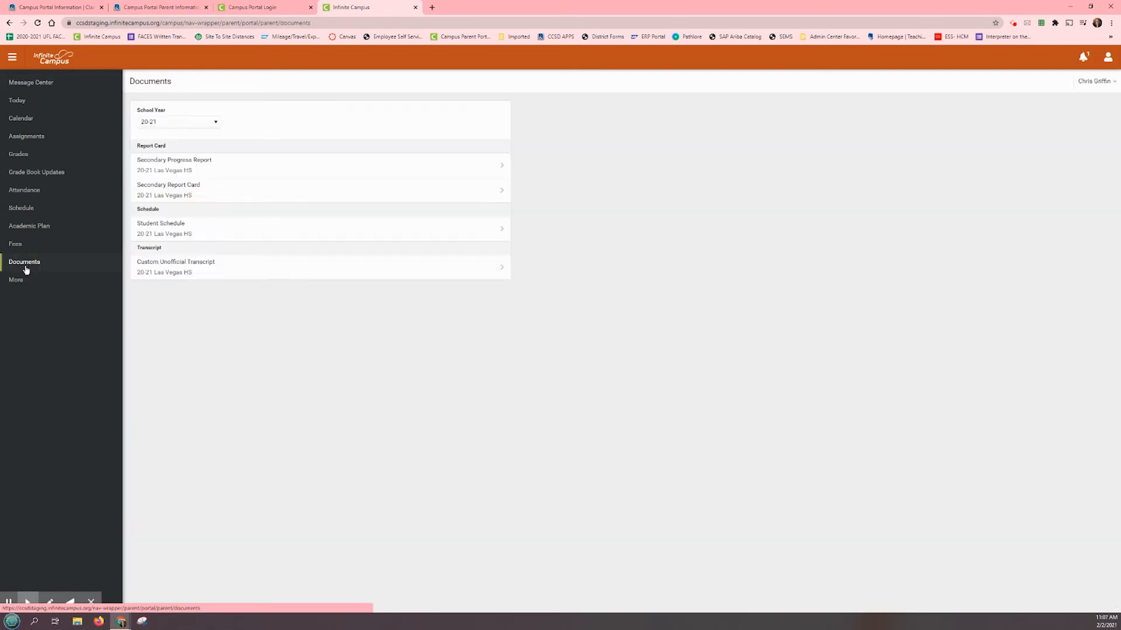
pyautogui.moveTo(1060, 84)
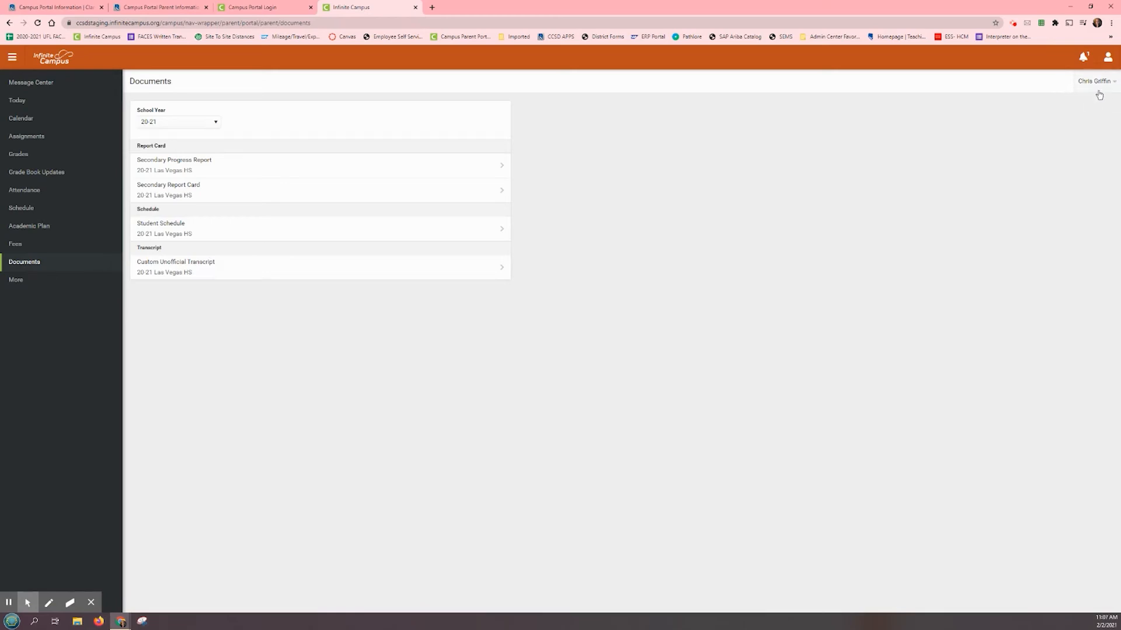
pyautogui.click(1093, 81)
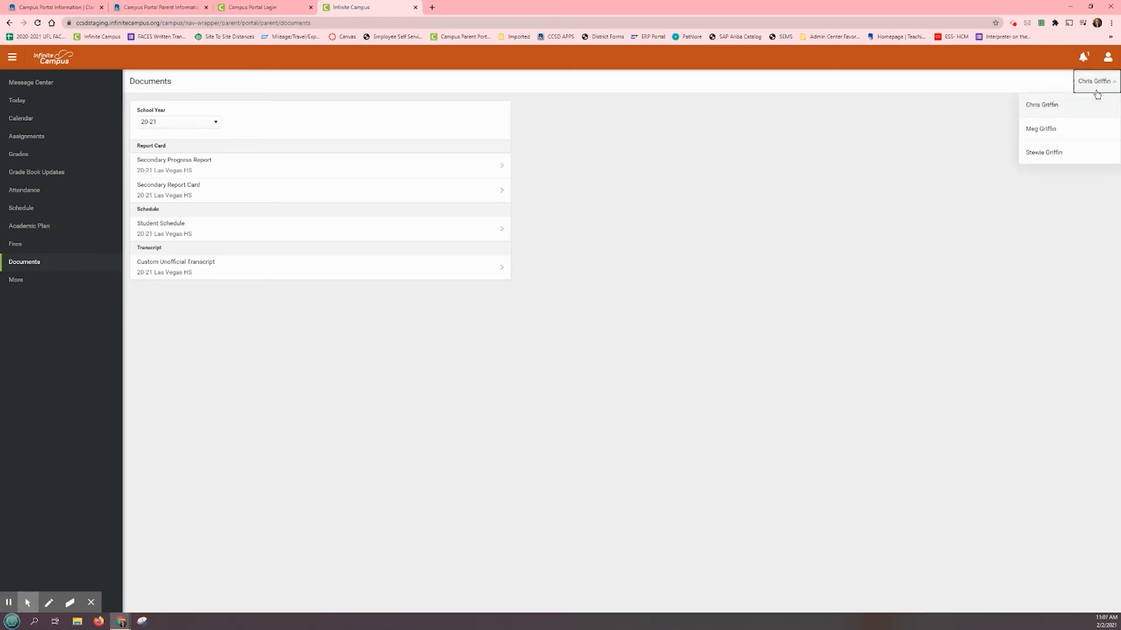
pyautogui.moveTo(1110, 88)
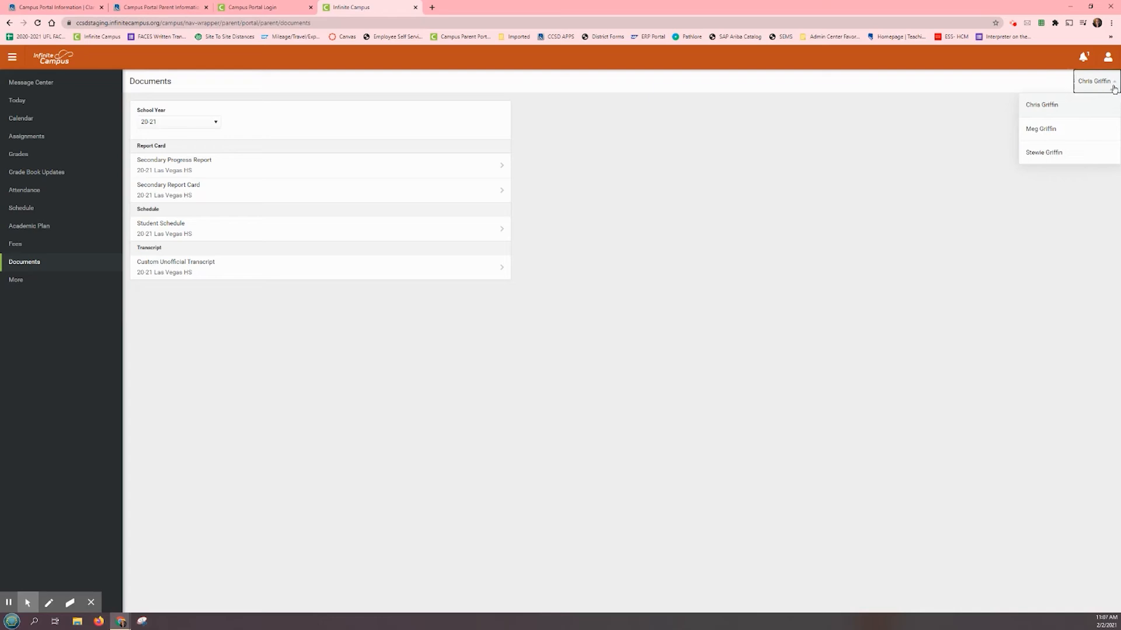
pyautogui.moveTo(1060, 112)
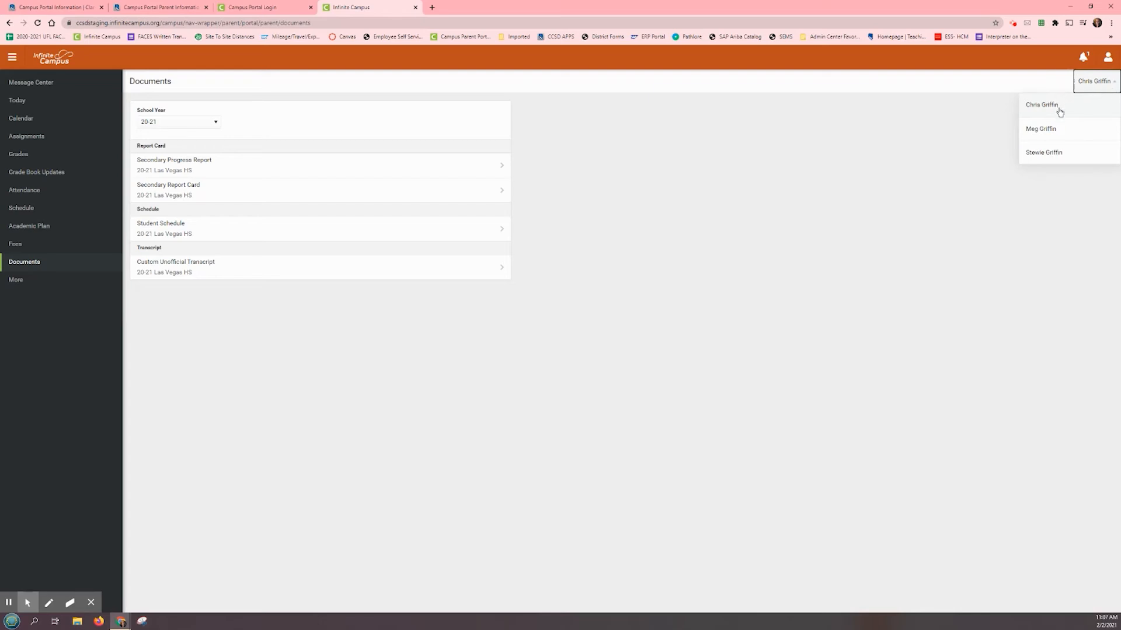
pyautogui.moveTo(1081, 137)
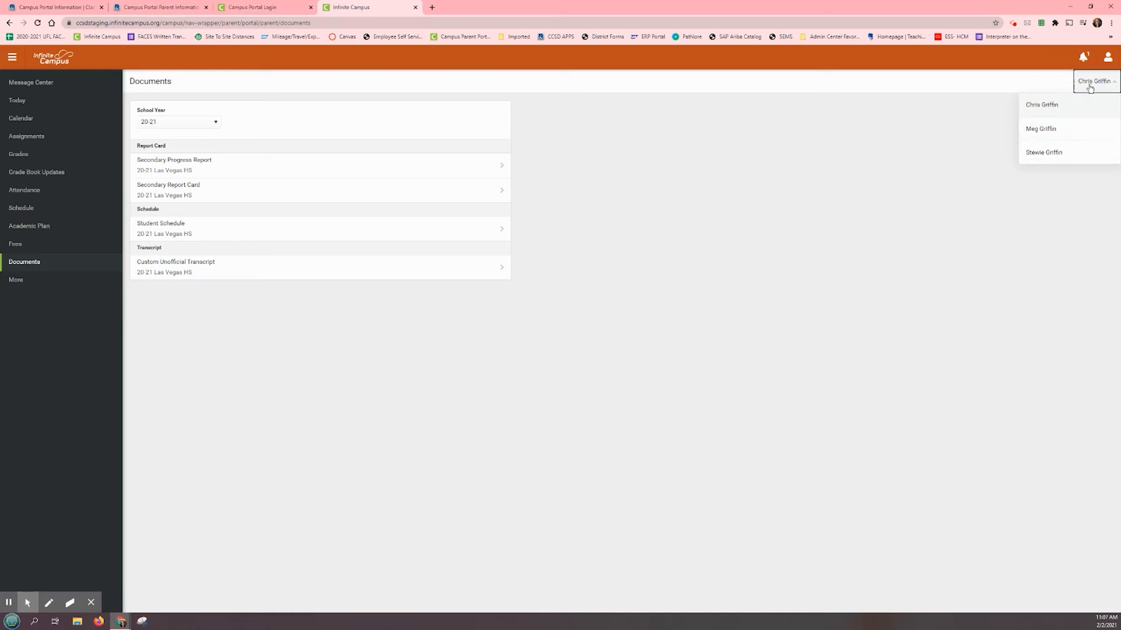
pyautogui.moveTo(1052, 107)
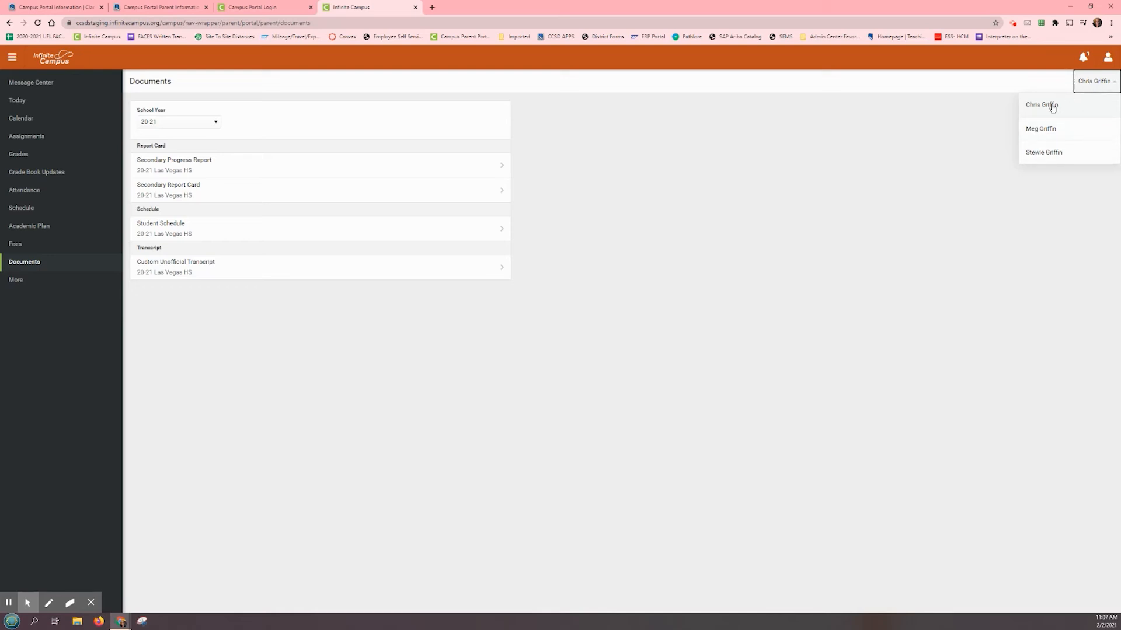
pyautogui.click(640, 146)
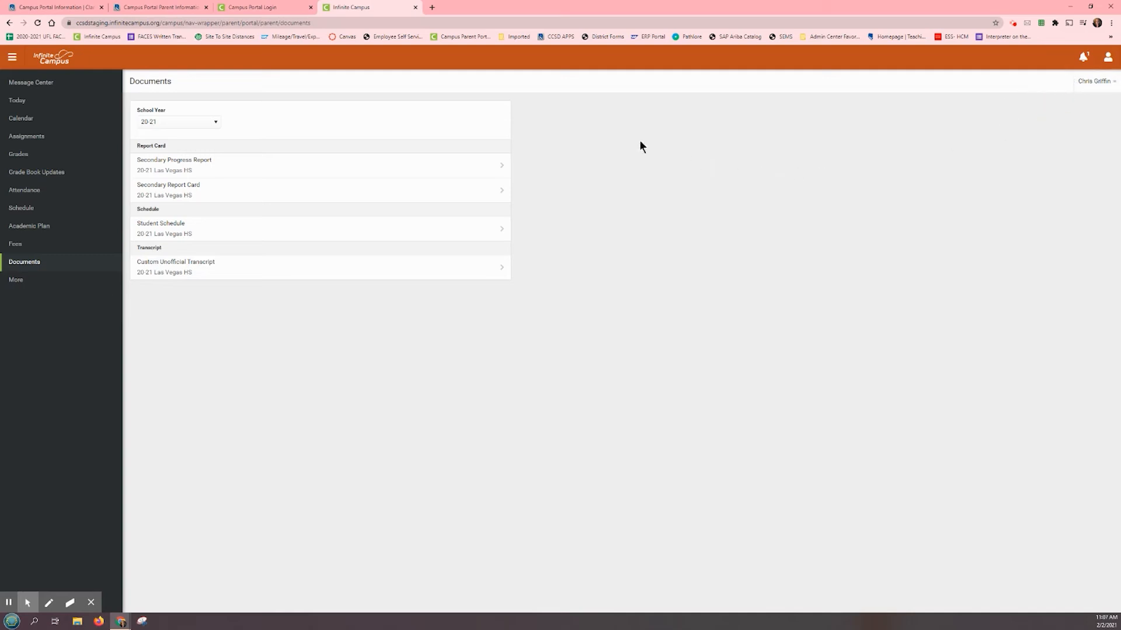
pyautogui.moveTo(245, 121)
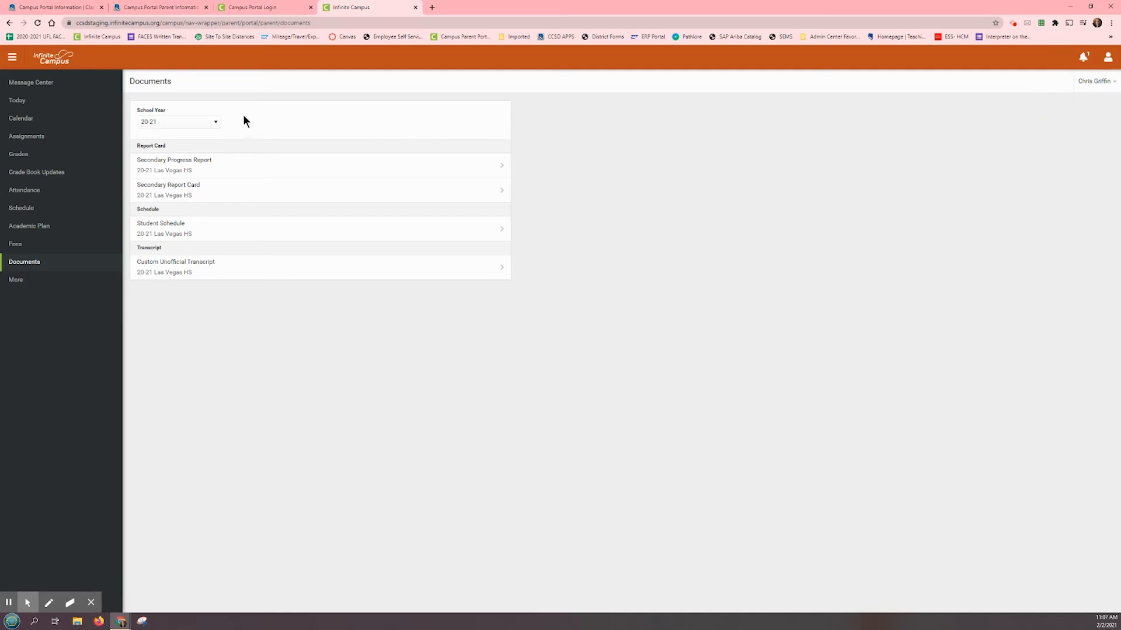
pyautogui.moveTo(255, 94)
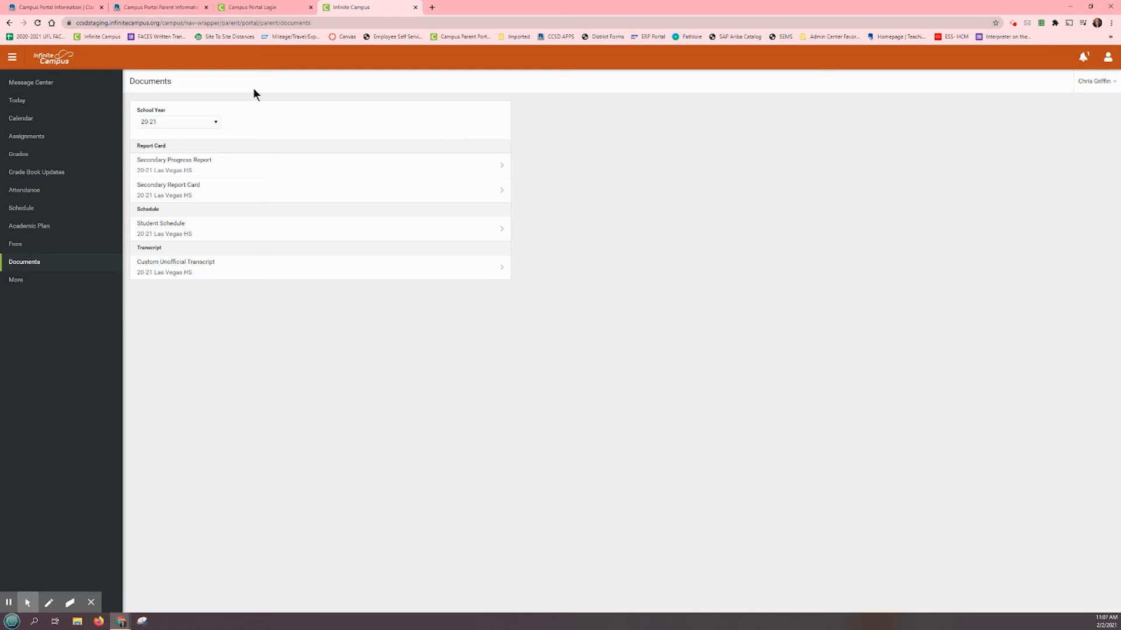
pyautogui.moveTo(240, 132)
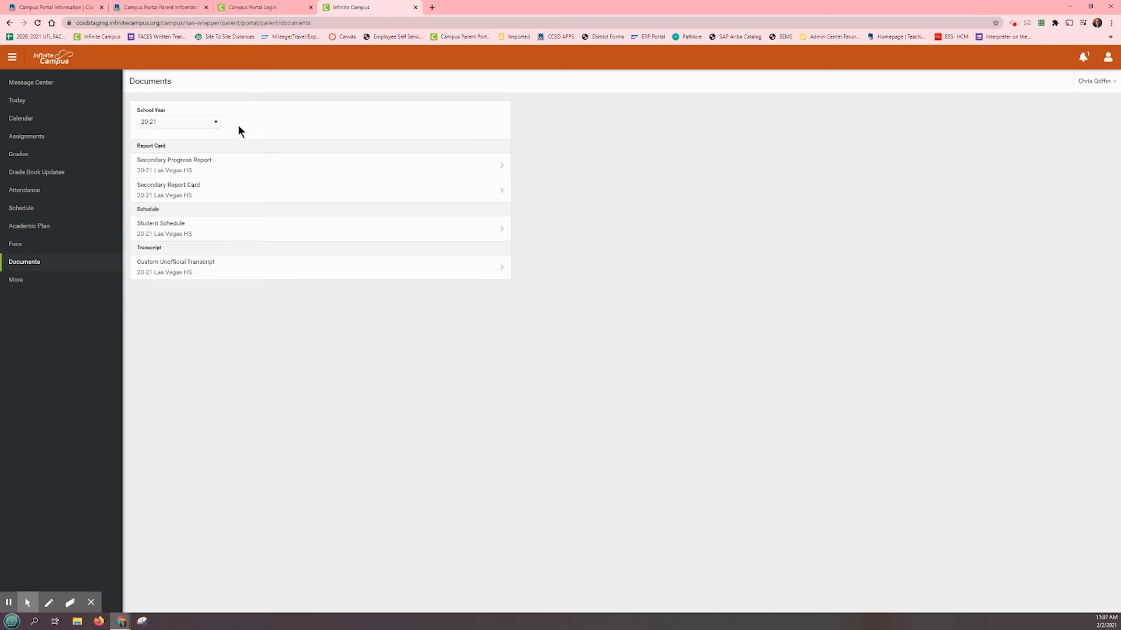
pyautogui.moveTo(147, 136)
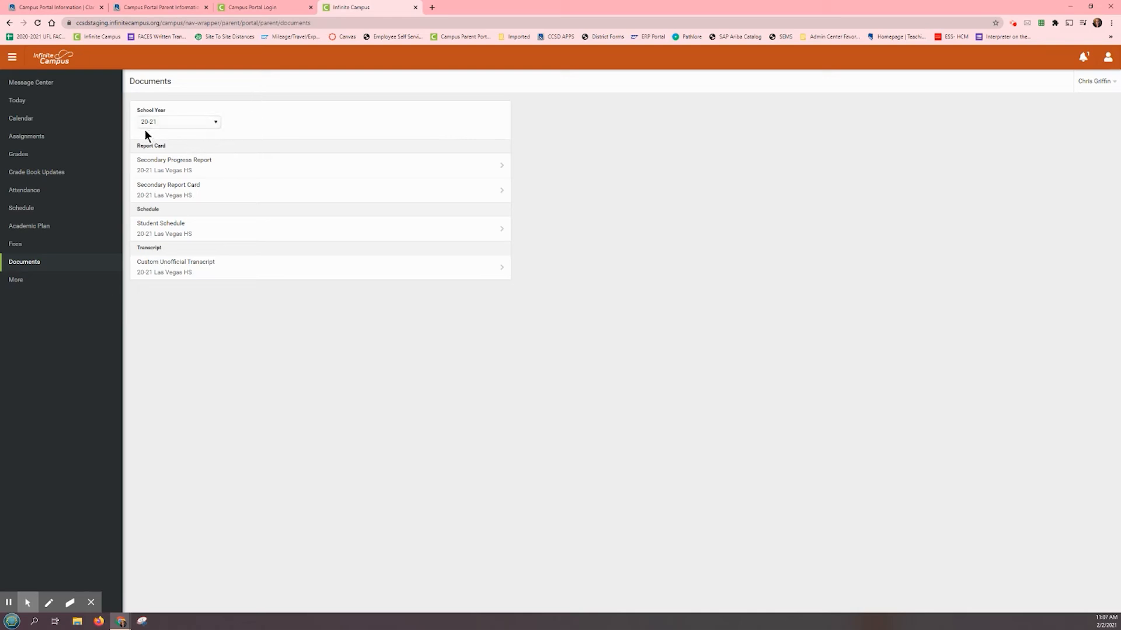
pyautogui.moveTo(151, 135)
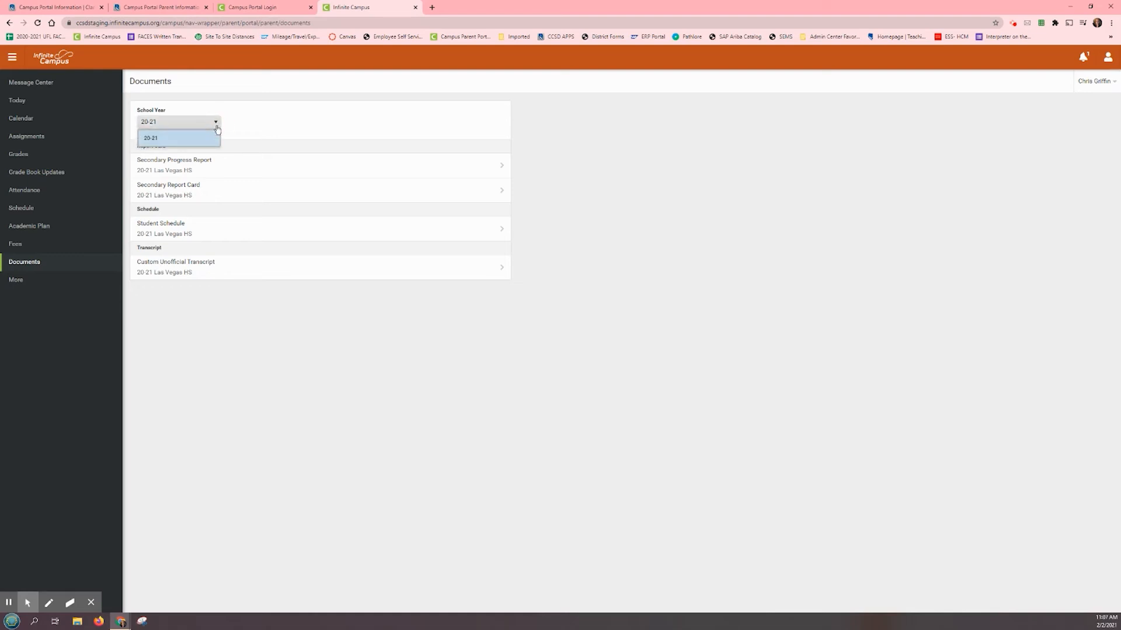
pyautogui.click(177, 137)
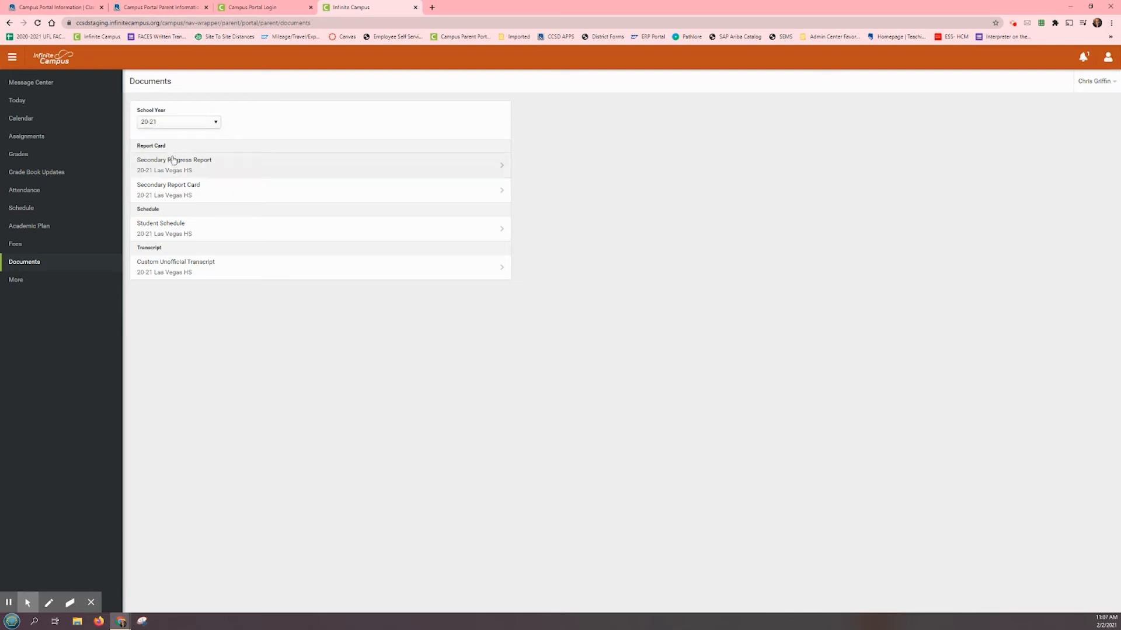
pyautogui.moveTo(233, 192)
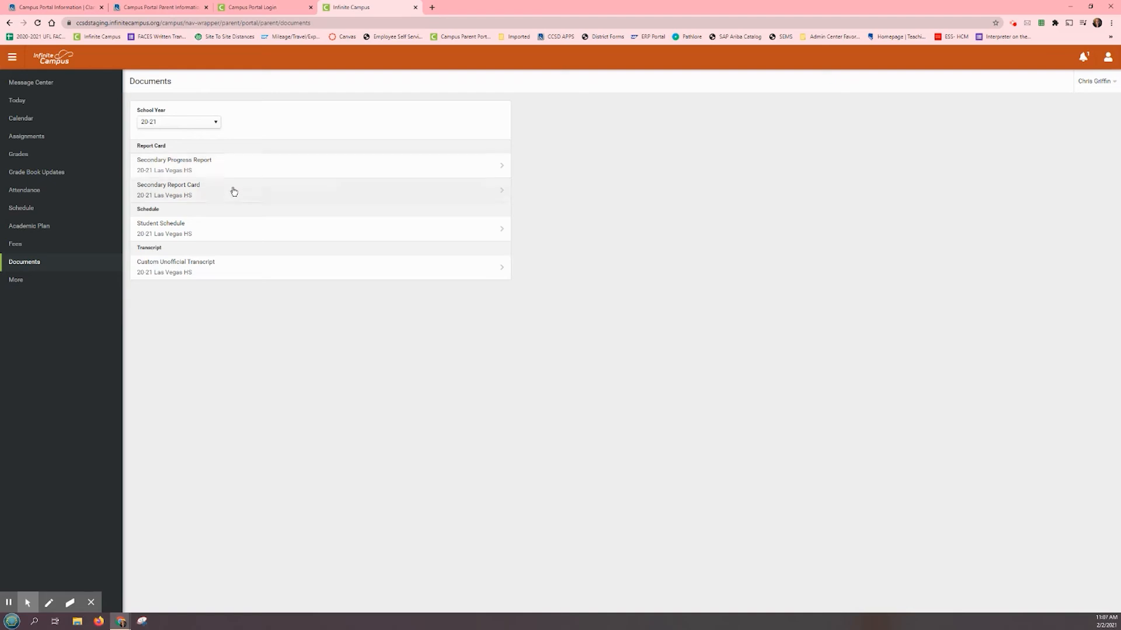
pyautogui.moveTo(256, 174)
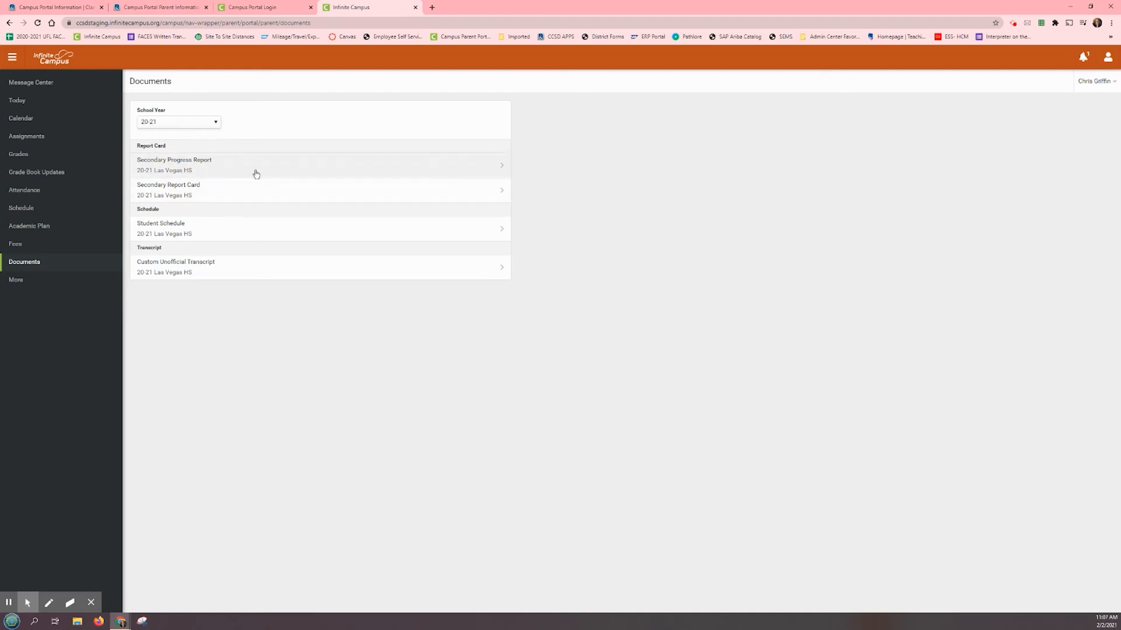
pyautogui.click(174, 165)
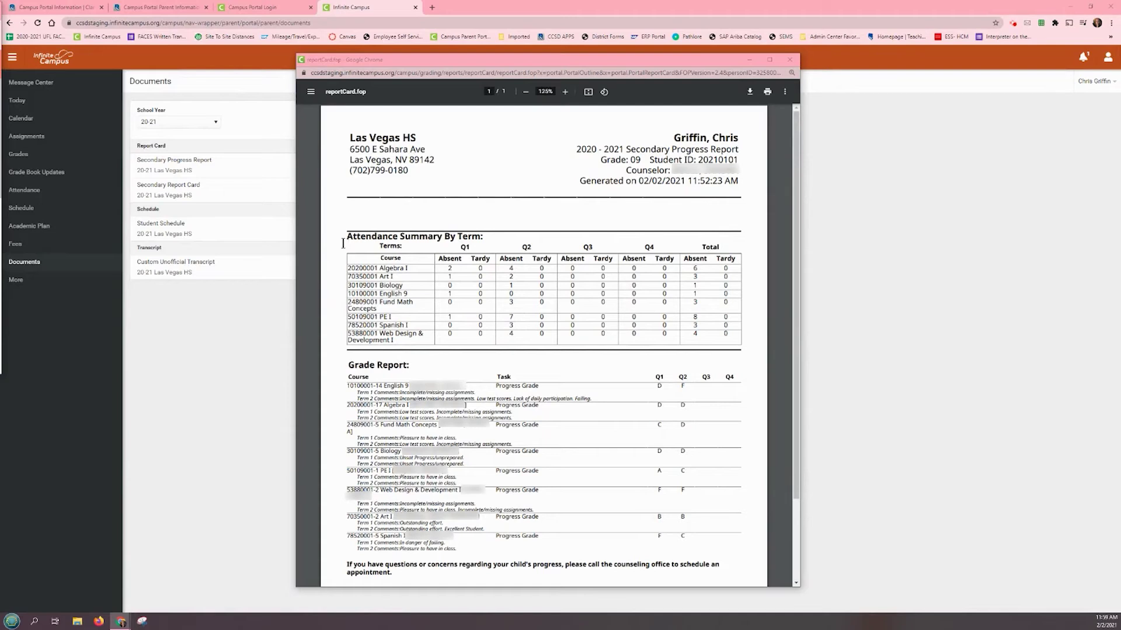
pyautogui.moveTo(427, 248)
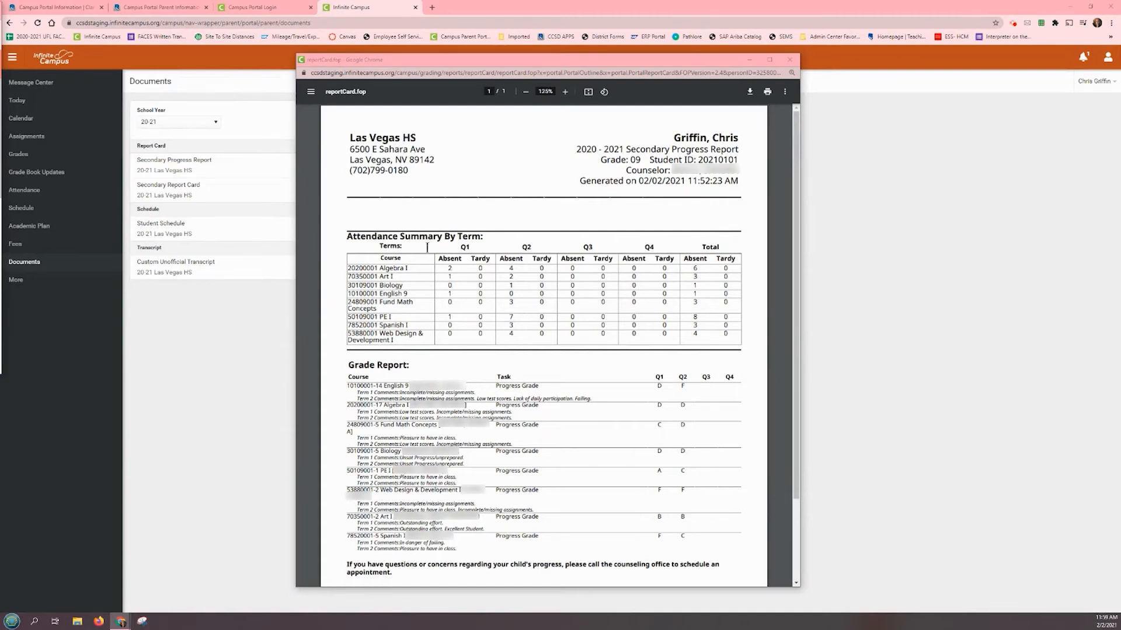
pyautogui.moveTo(340, 288)
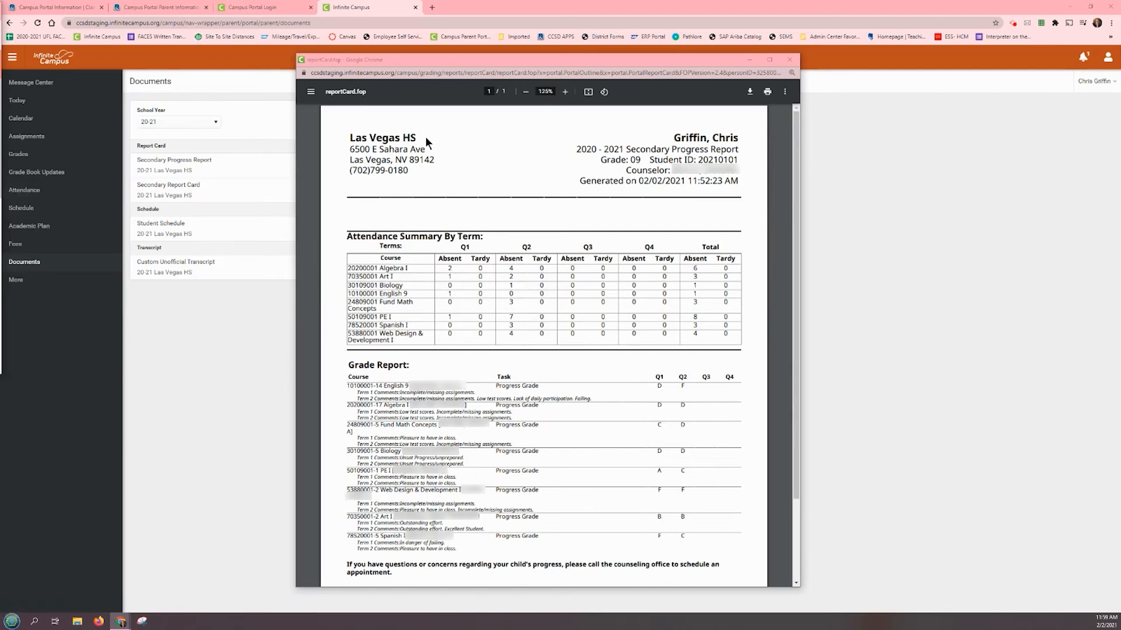
pyautogui.moveTo(723, 417)
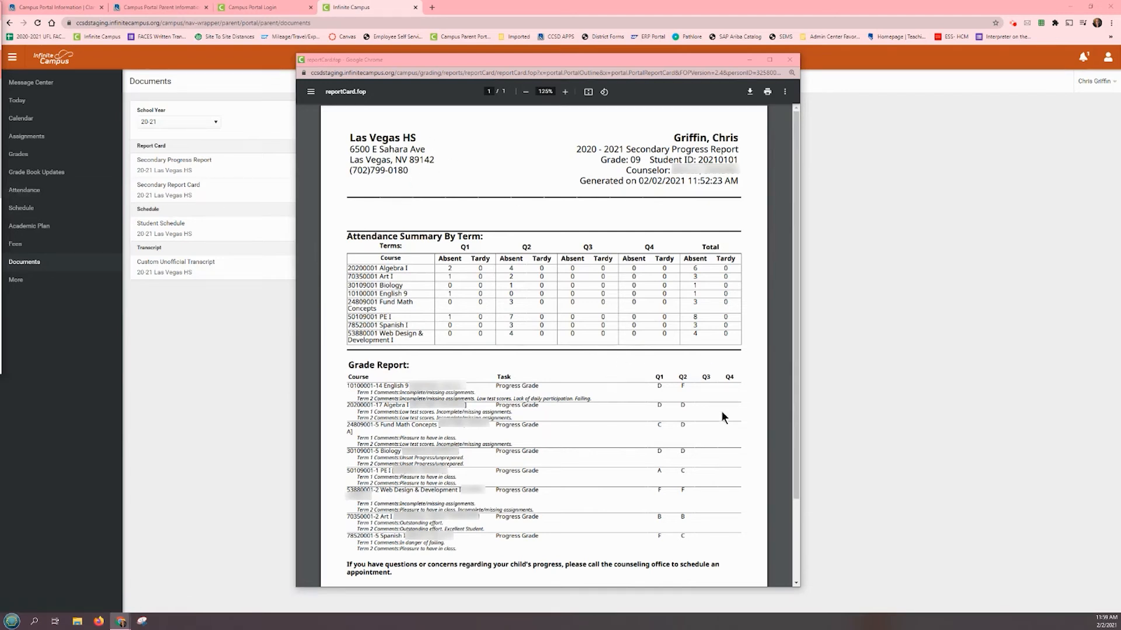
pyautogui.moveTo(709, 383)
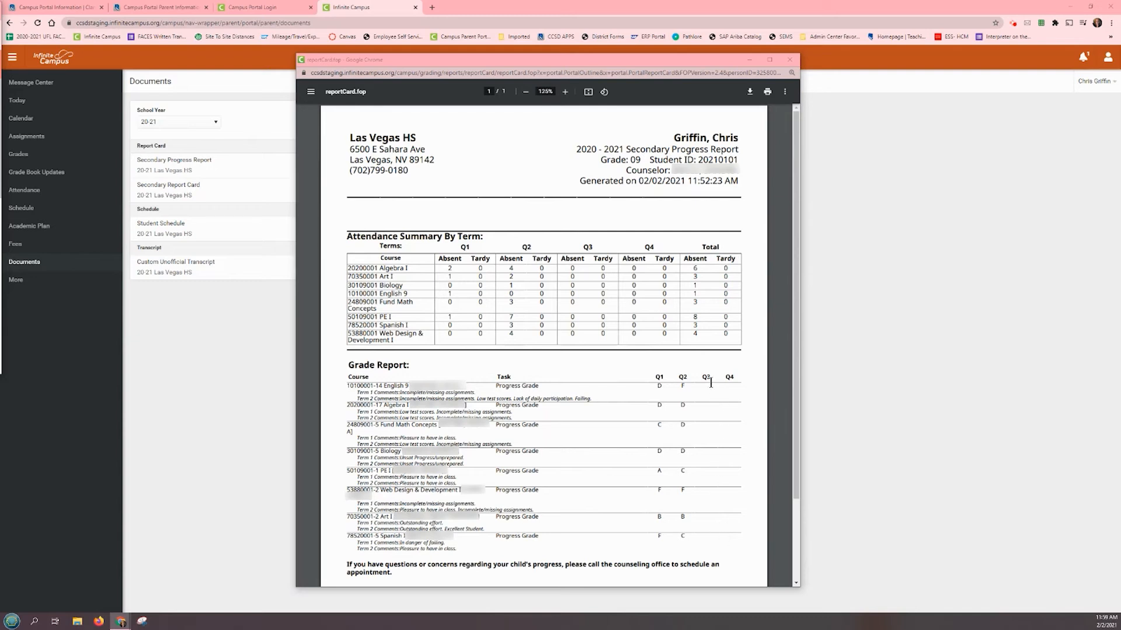
pyautogui.moveTo(716, 394)
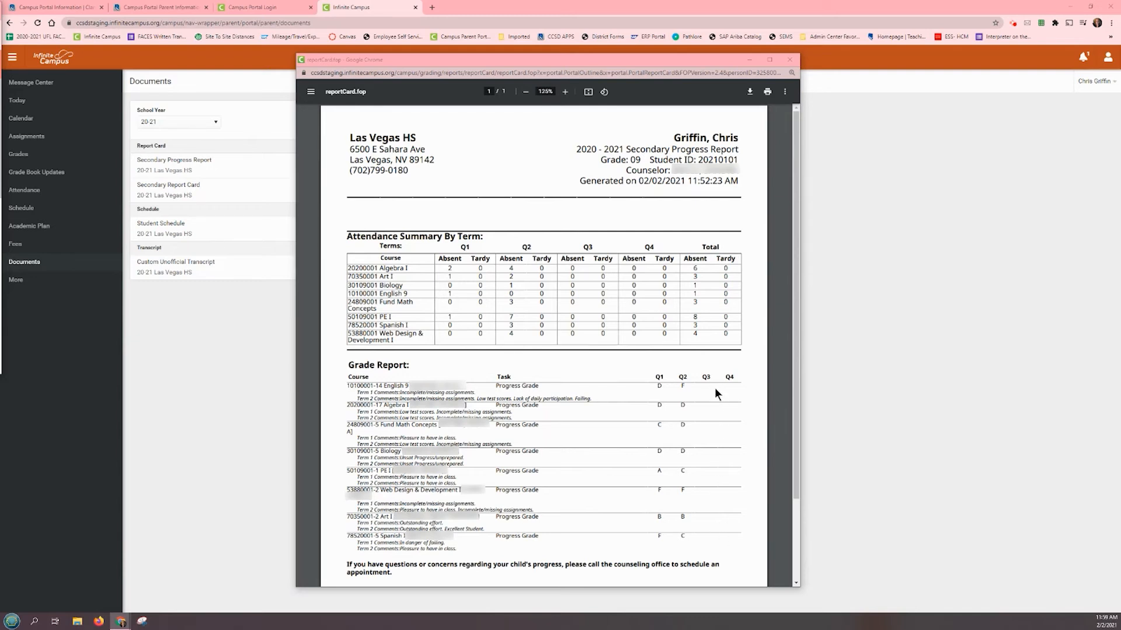
pyautogui.moveTo(710, 388)
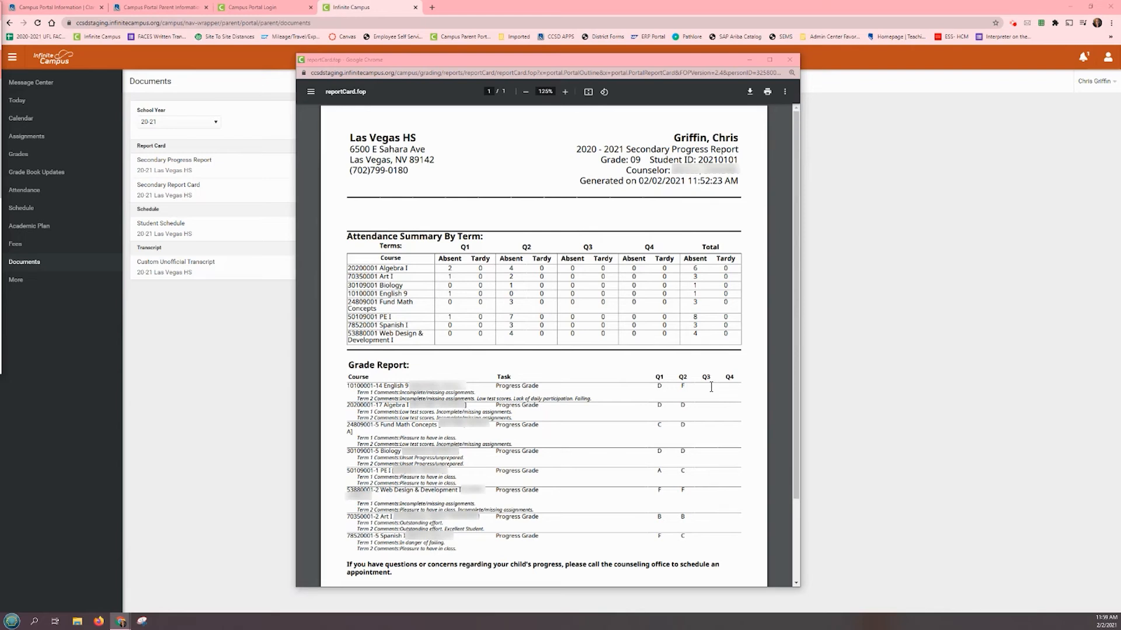
pyautogui.moveTo(496, 350)
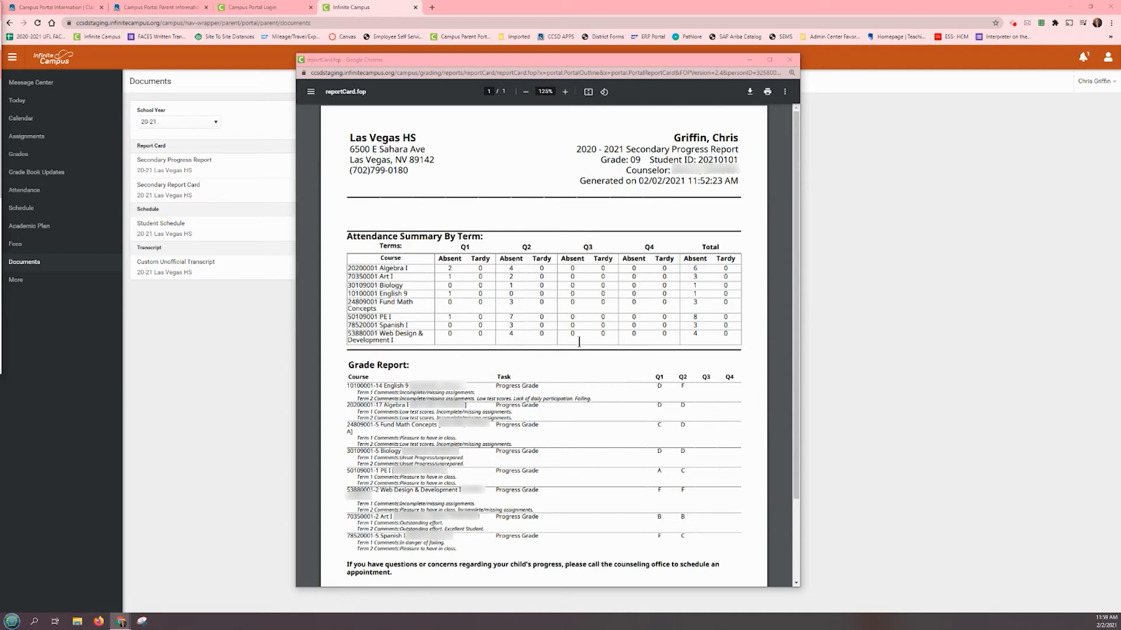
pyautogui.moveTo(759, 399)
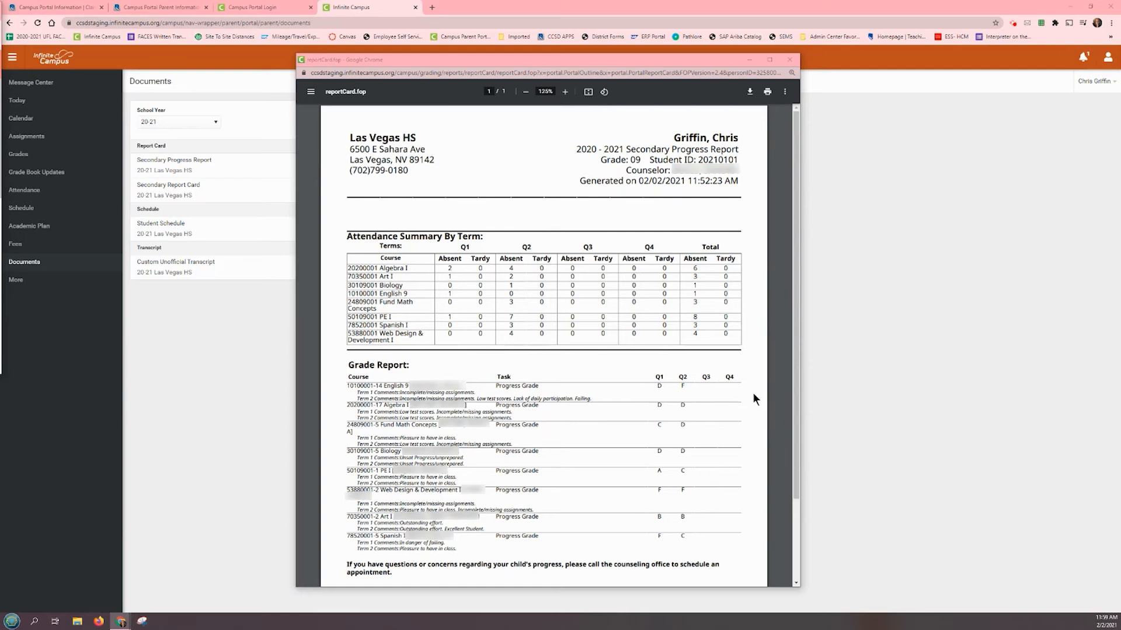
pyautogui.moveTo(755, 386)
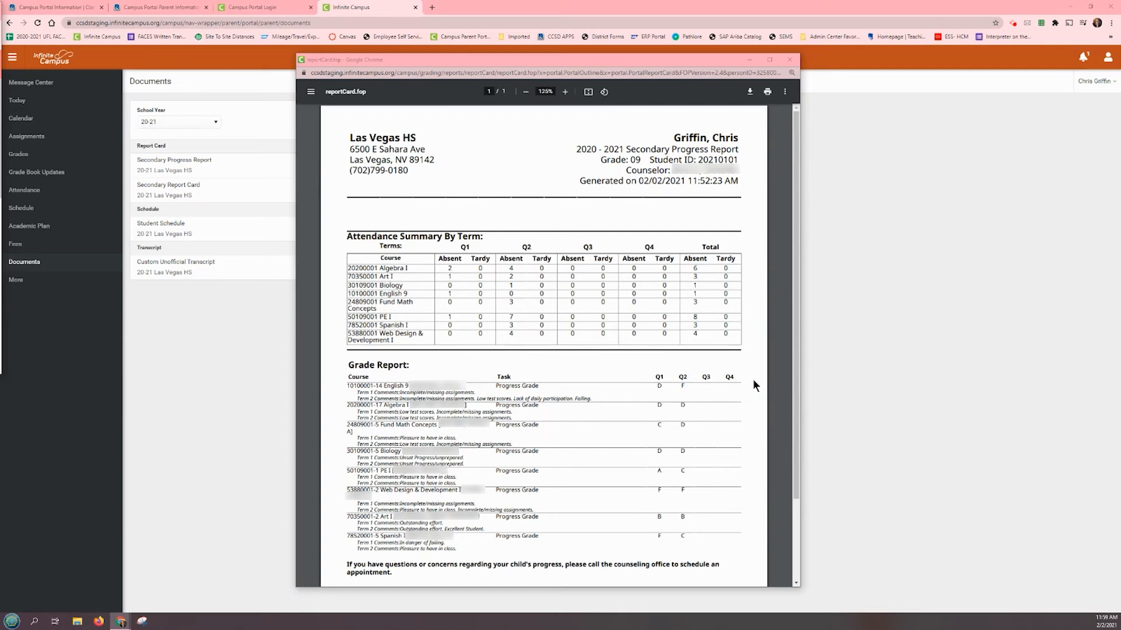
pyautogui.moveTo(748, 382)
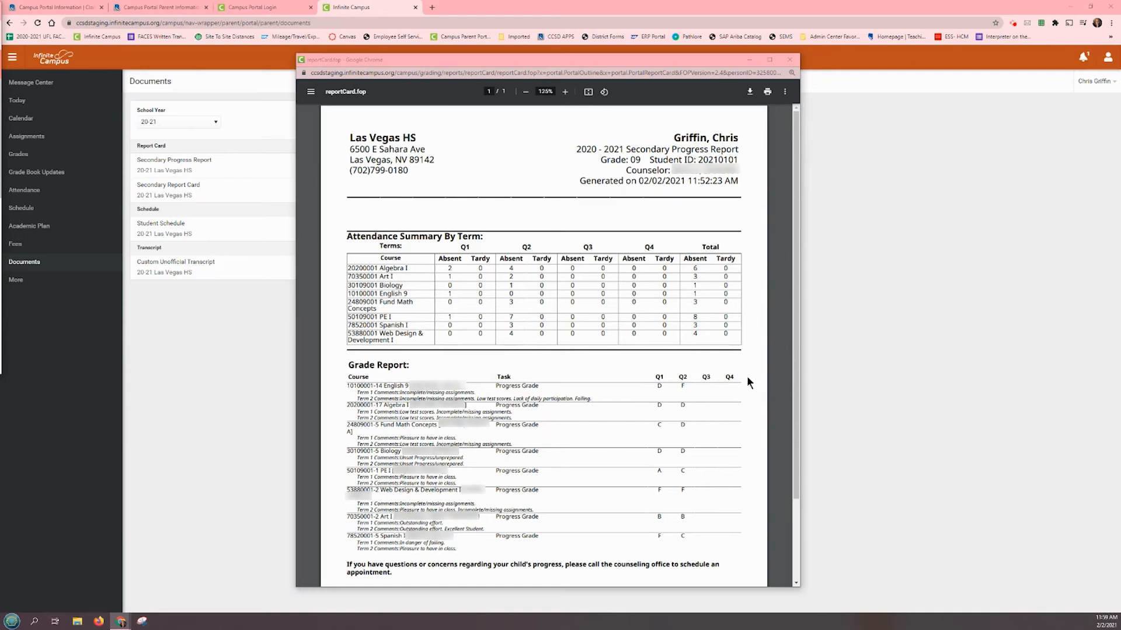
pyautogui.moveTo(18, 154)
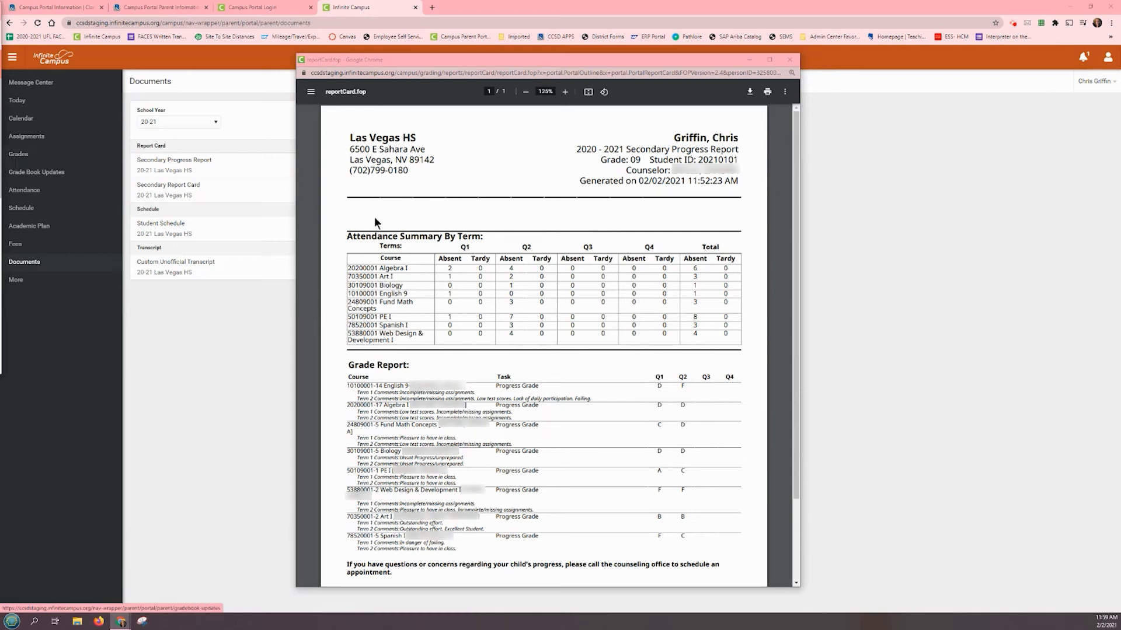
pyautogui.moveTo(777, 233)
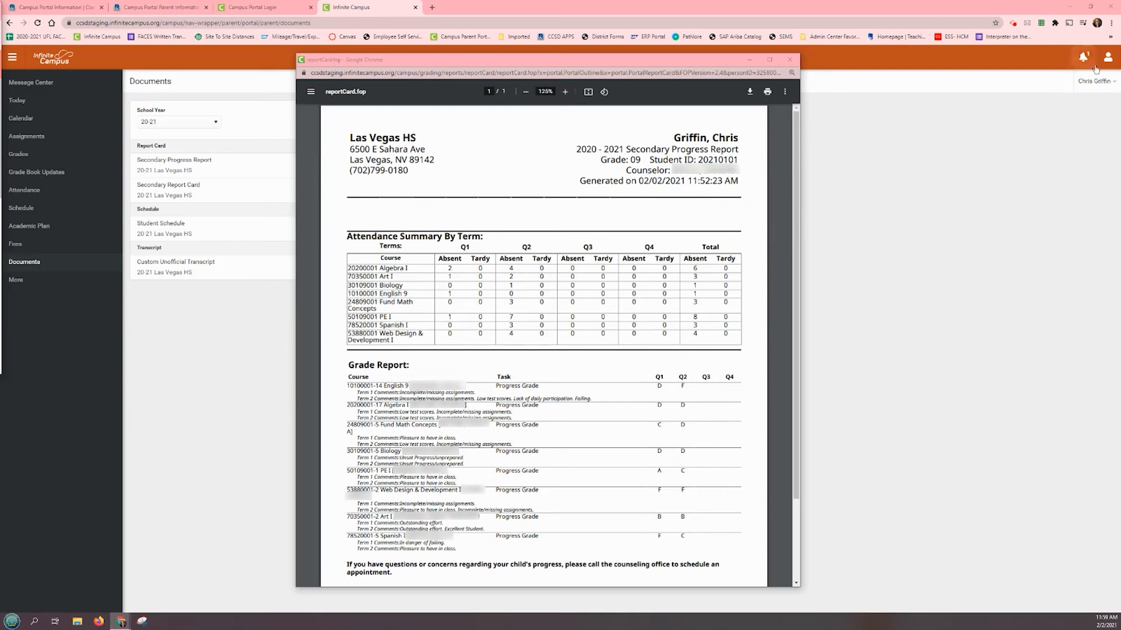
pyautogui.moveTo(1108, 58)
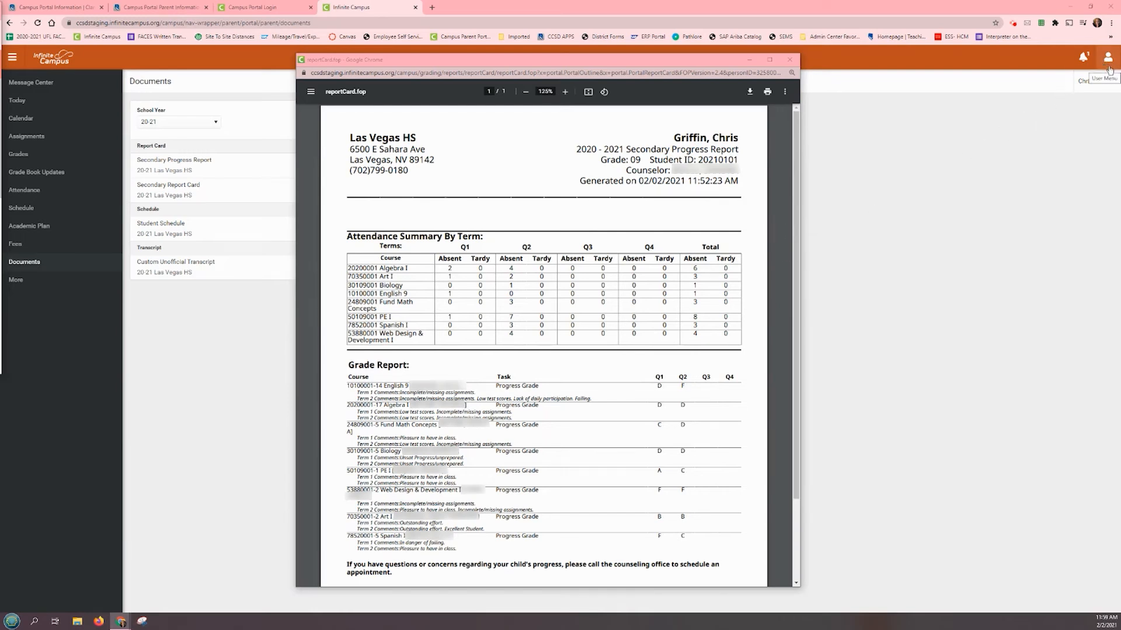
# Save Notification Settings with all alert types left checked
pyautogui.click(790, 59)
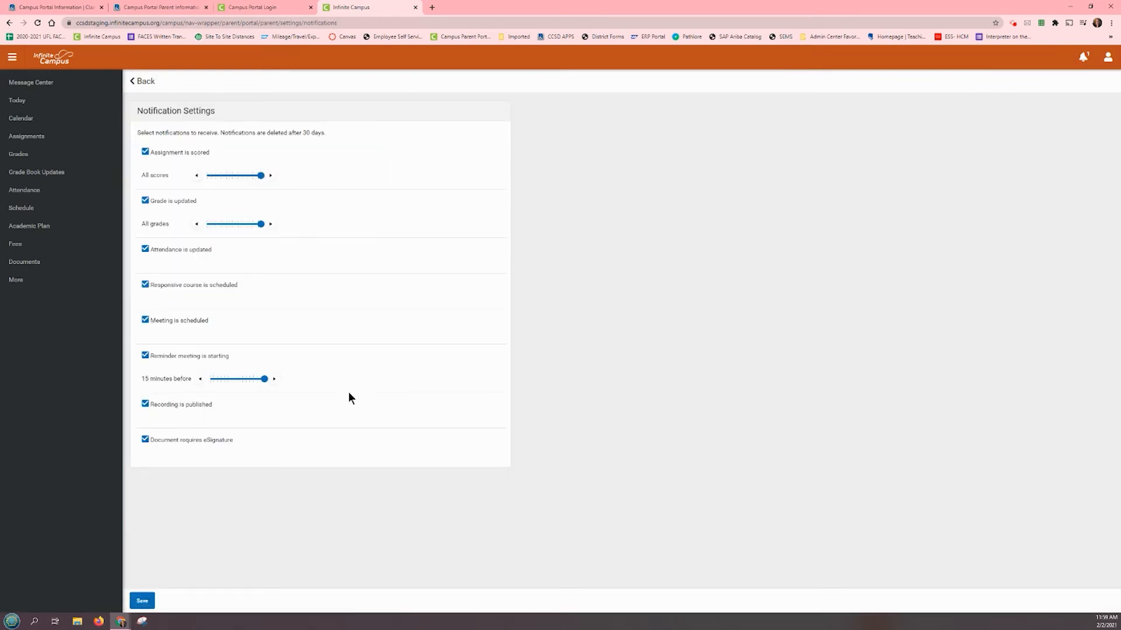
pyautogui.moveTo(236, 531)
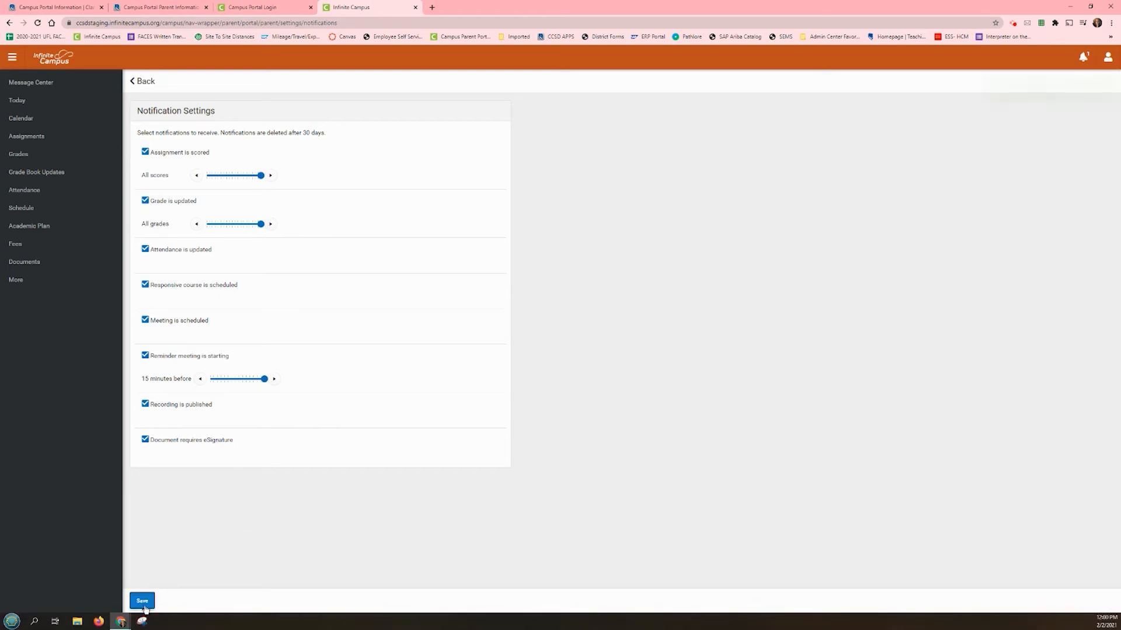
pyautogui.click(141, 601)
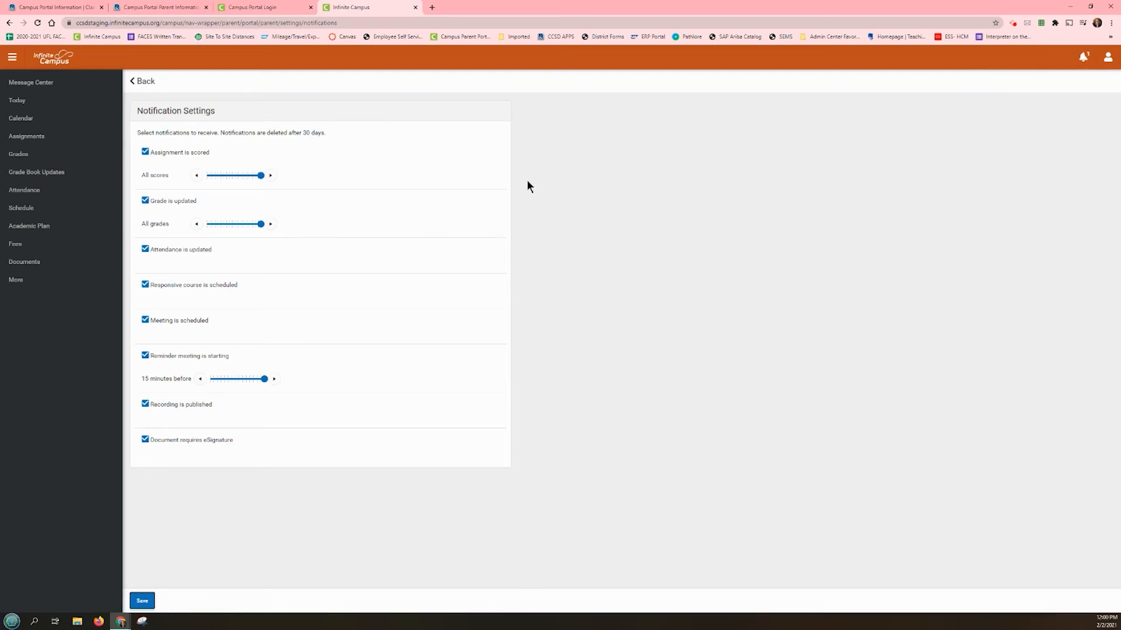
pyautogui.moveTo(47, 249)
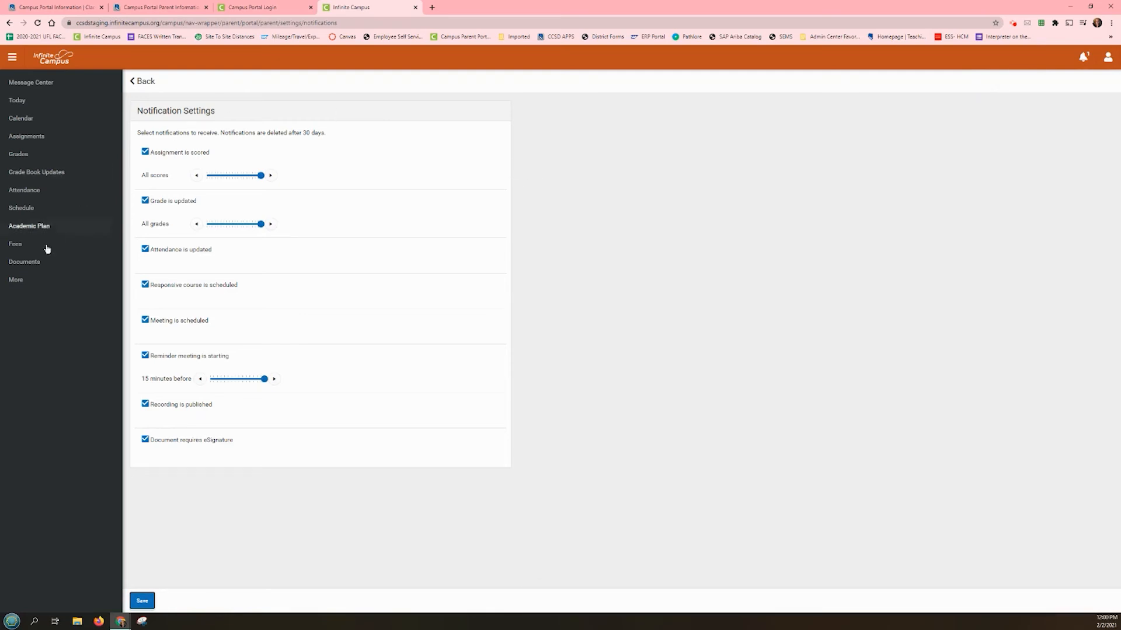
pyautogui.moveTo(24, 262)
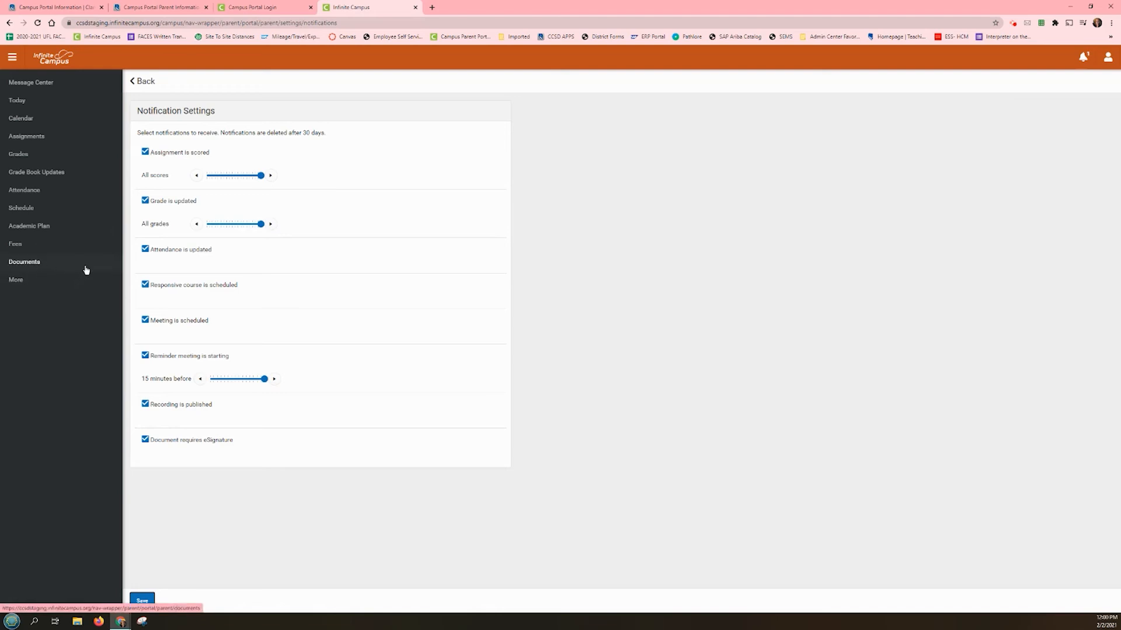
# Return to the Documents list of 20-21 report cards, schedule and transcript
pyautogui.click(25, 261)
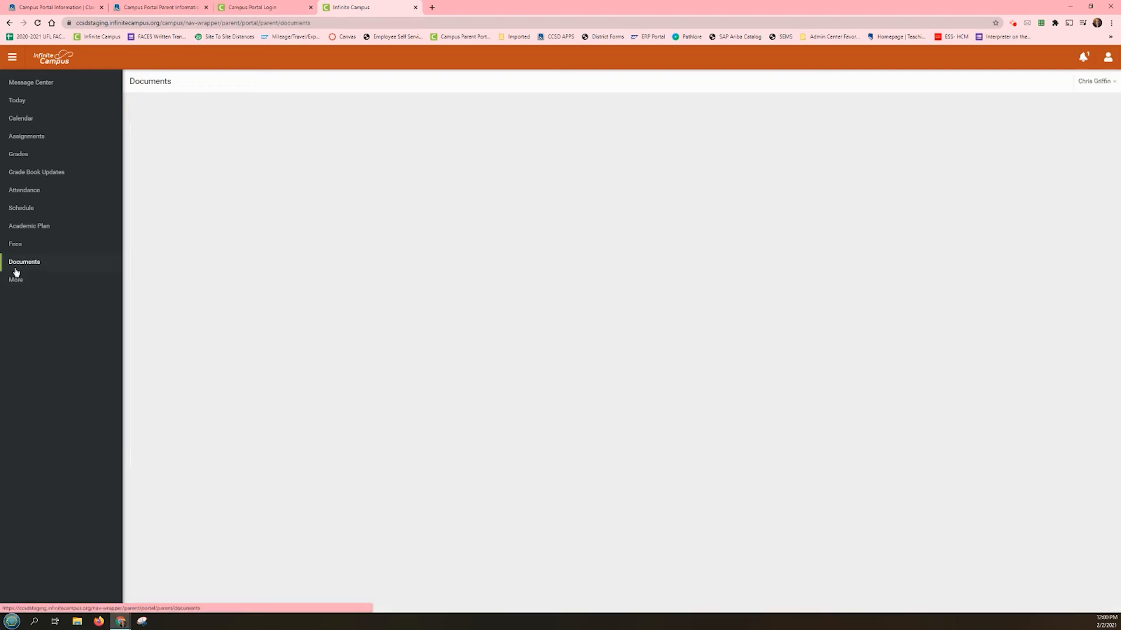
pyautogui.click(24, 262)
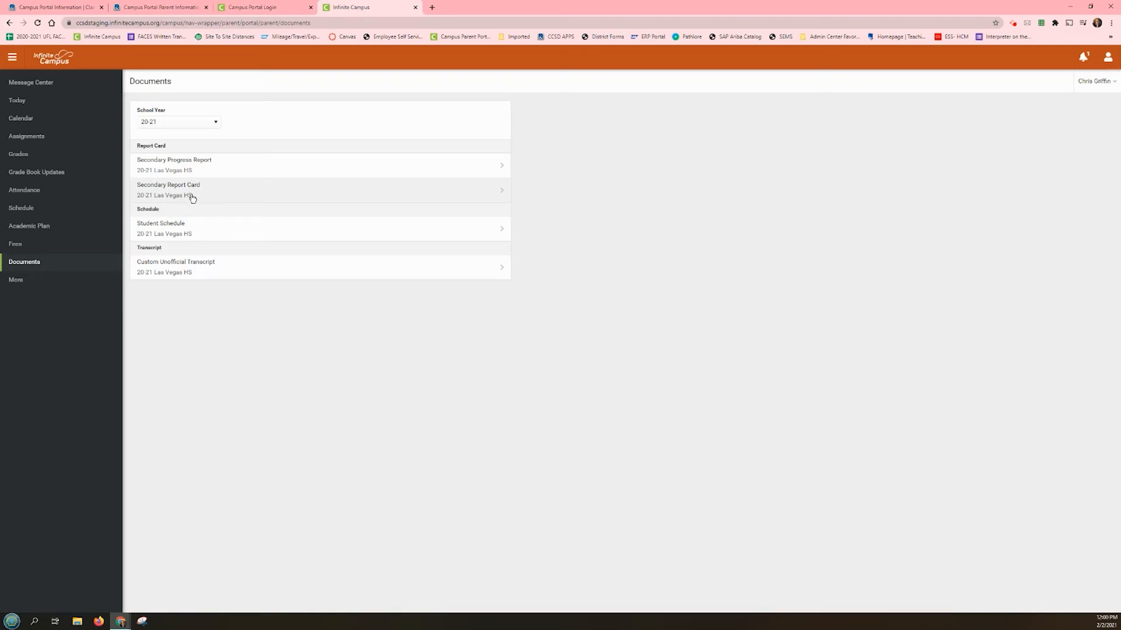
pyautogui.moveTo(25, 264)
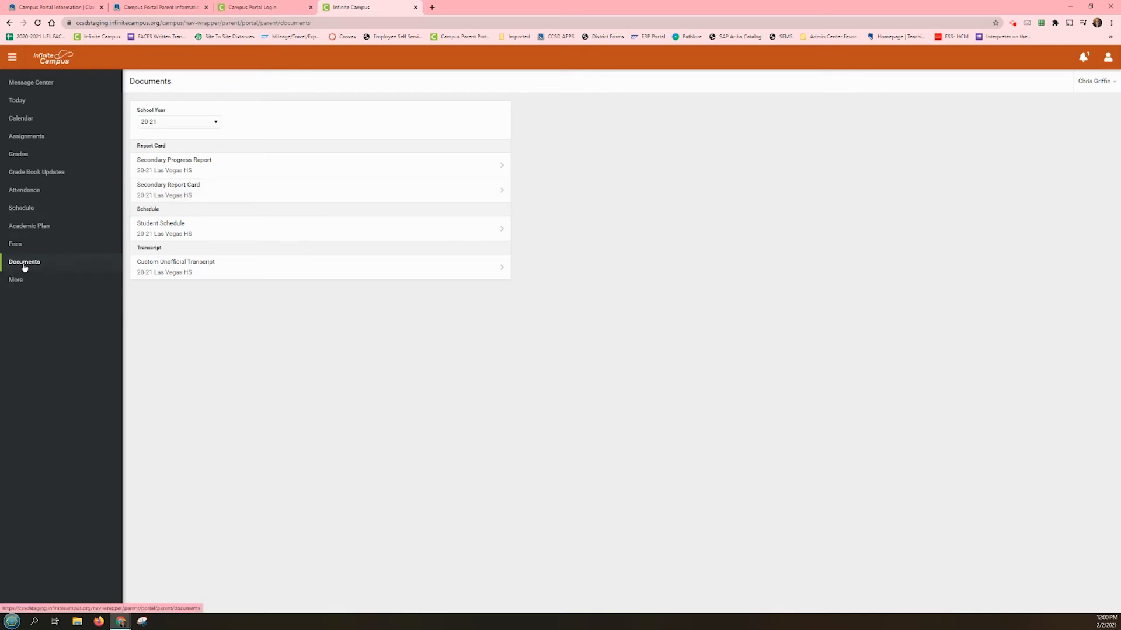
pyautogui.moveTo(33, 274)
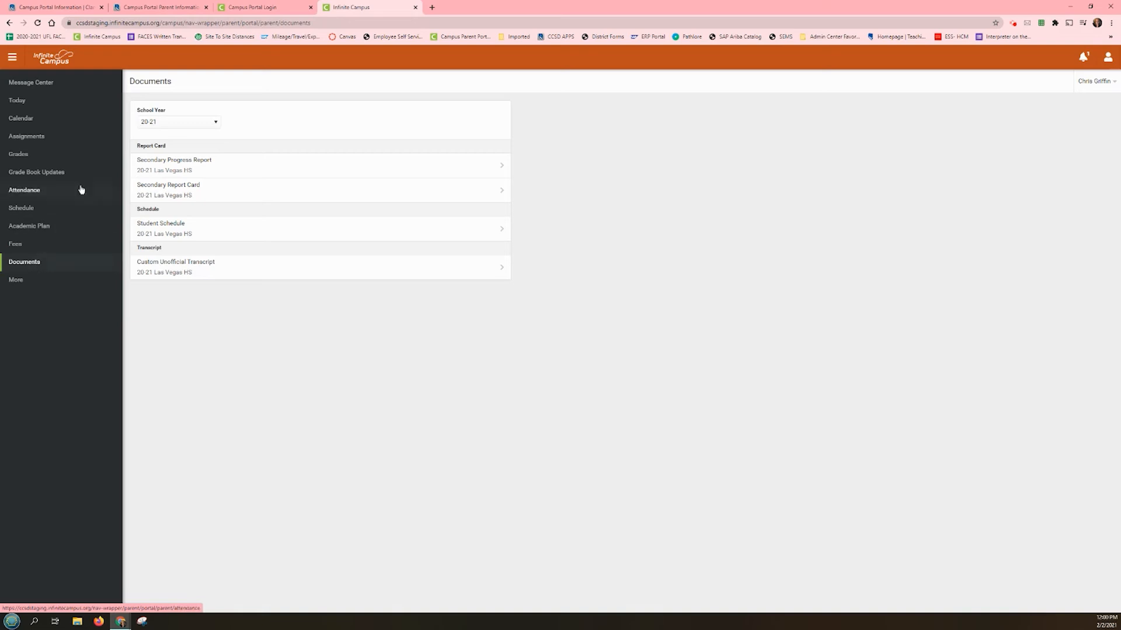
pyautogui.moveTo(190, 195)
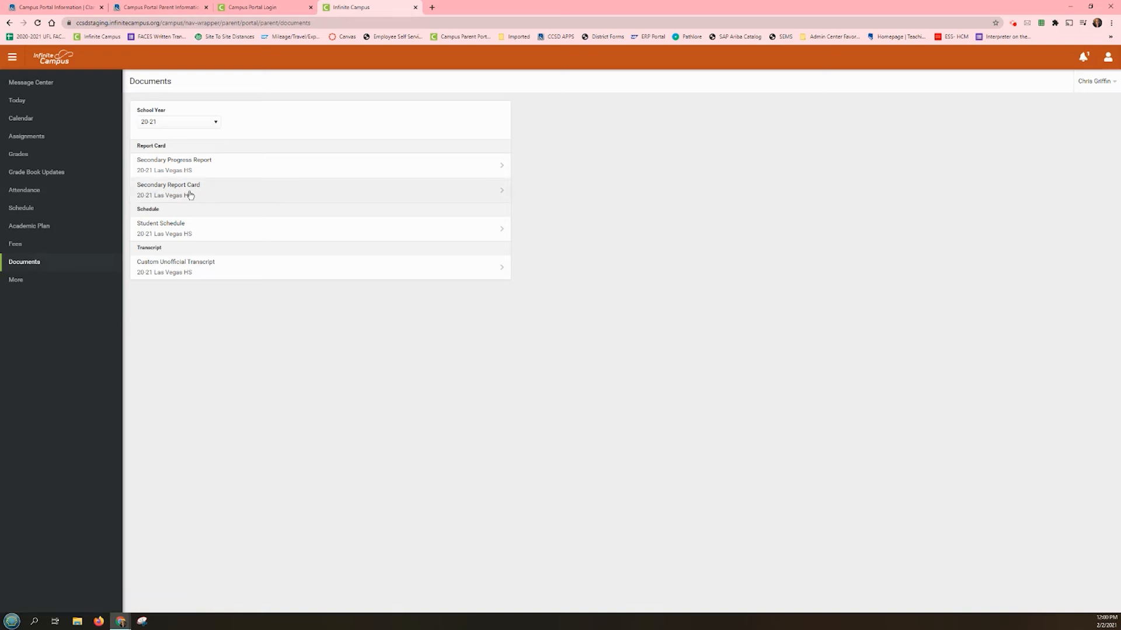
# Open the Secondary Report Card documents from the Documents page
pyautogui.click(169, 189)
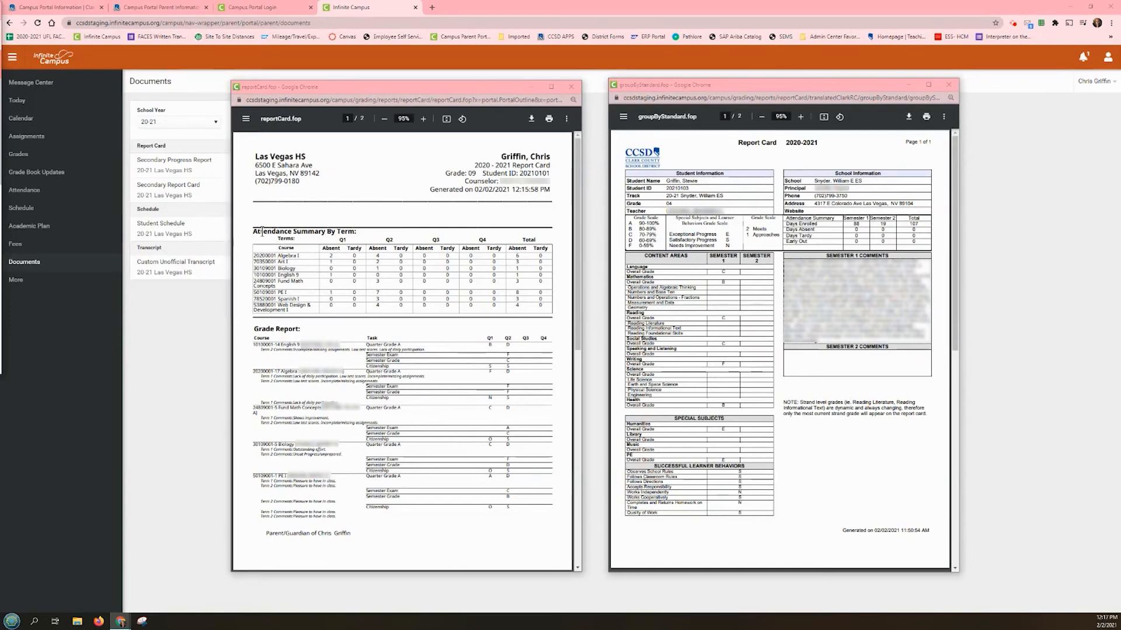
pyautogui.moveTo(349, 538)
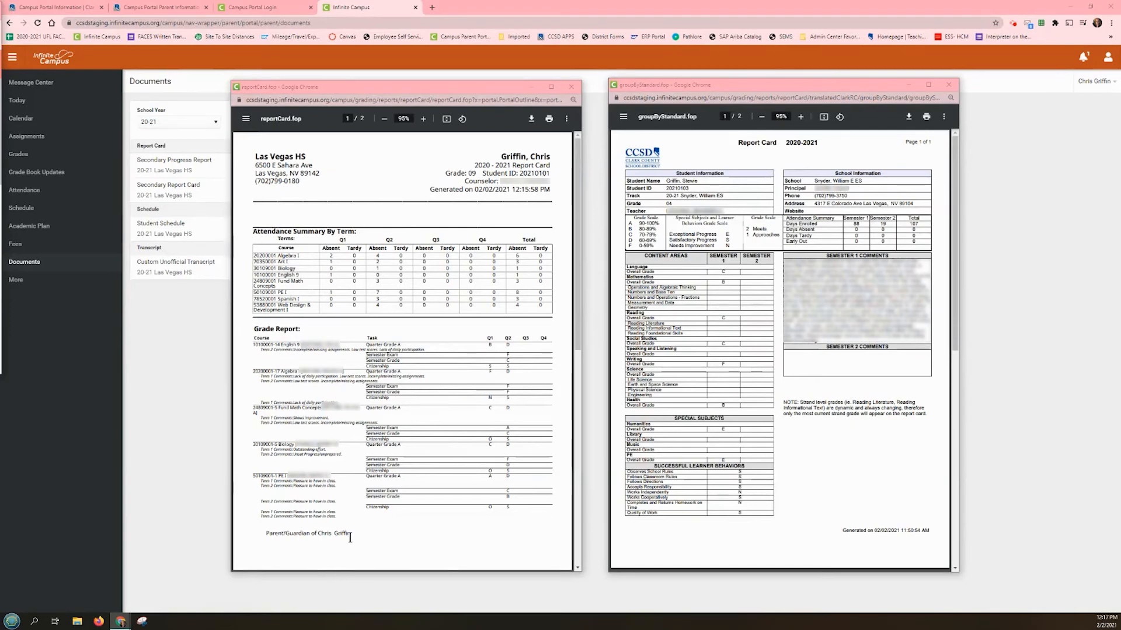
pyautogui.moveTo(686, 233)
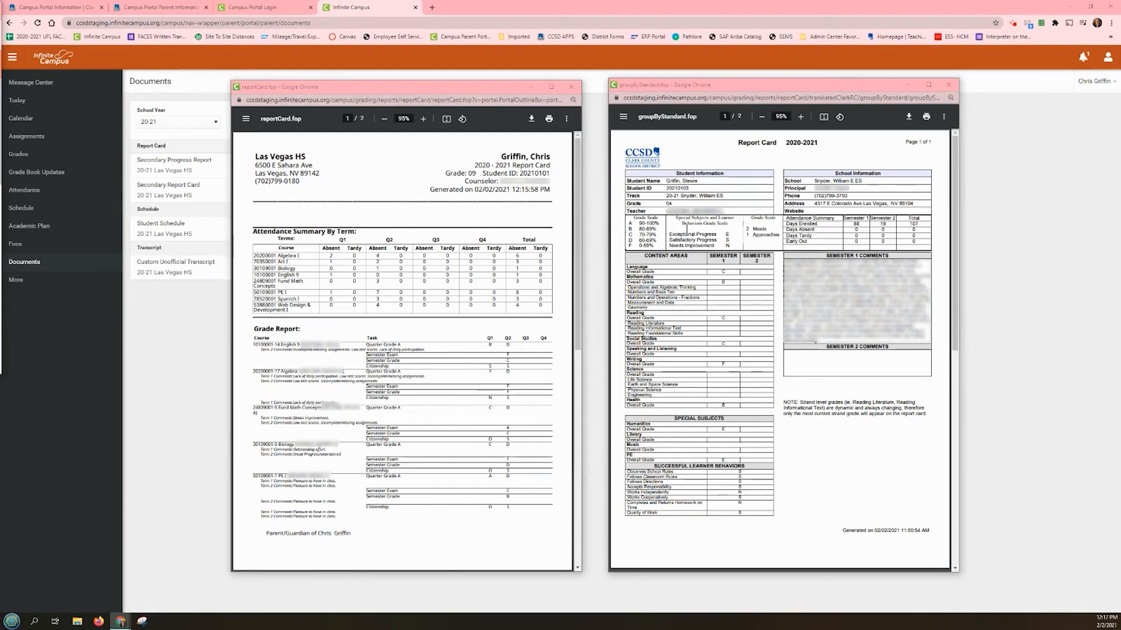
pyautogui.moveTo(620, 235)
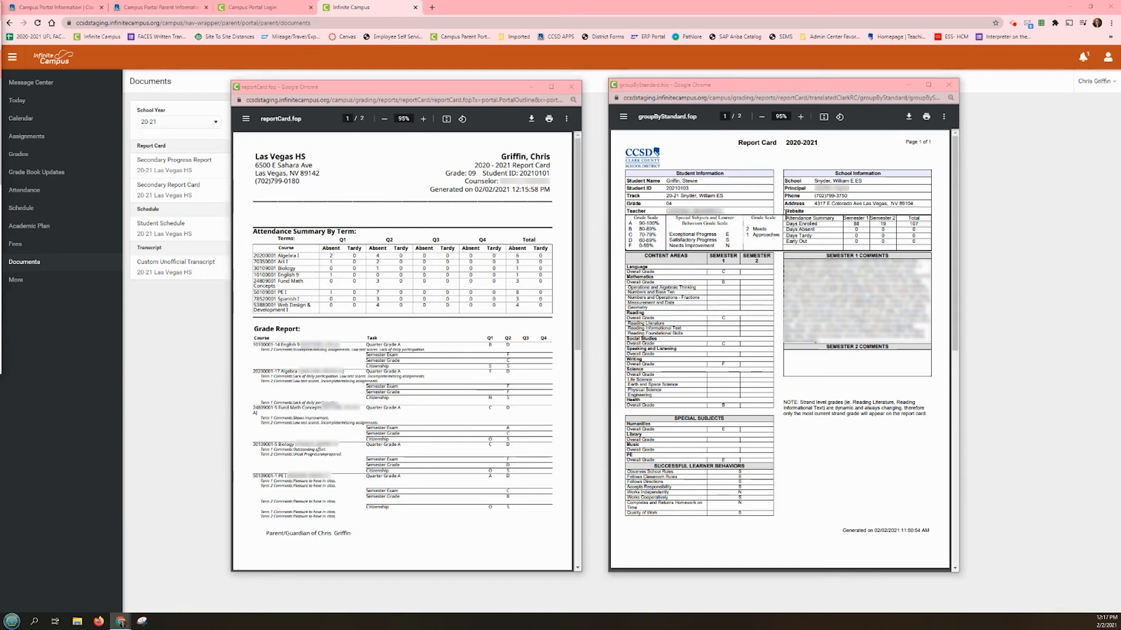
pyautogui.moveTo(755, 281)
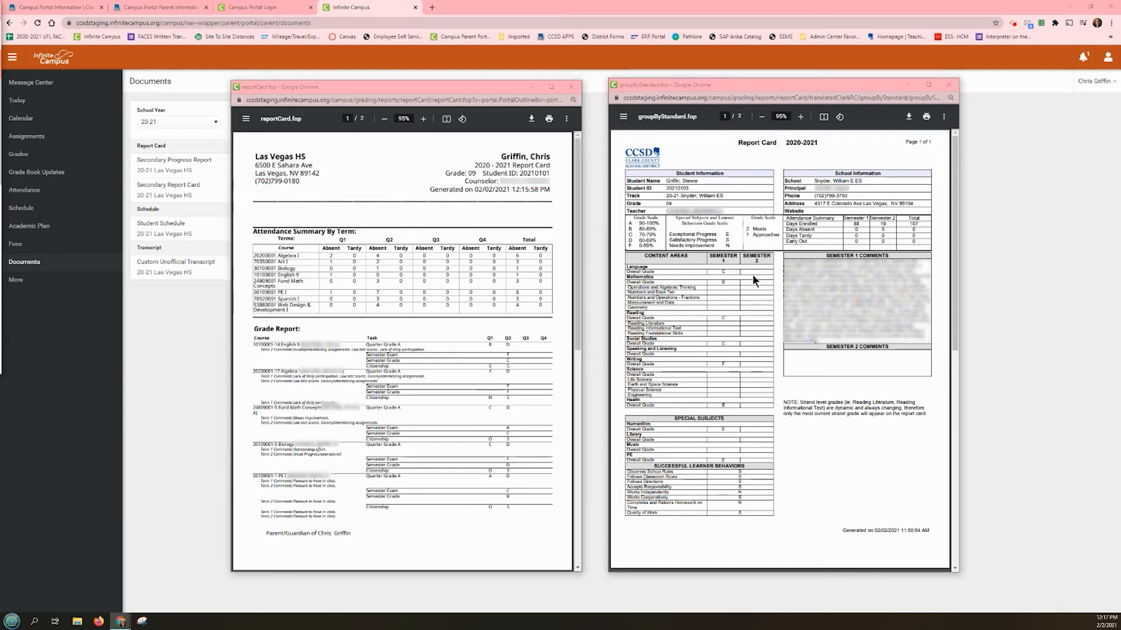
pyautogui.moveTo(763, 380)
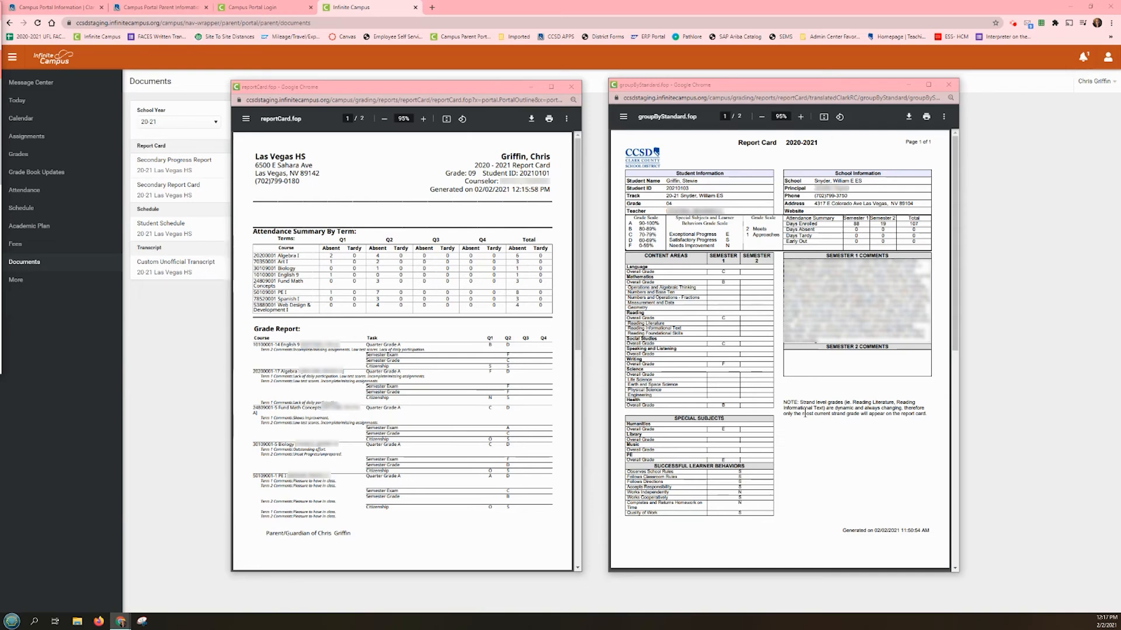
pyautogui.moveTo(750, 424)
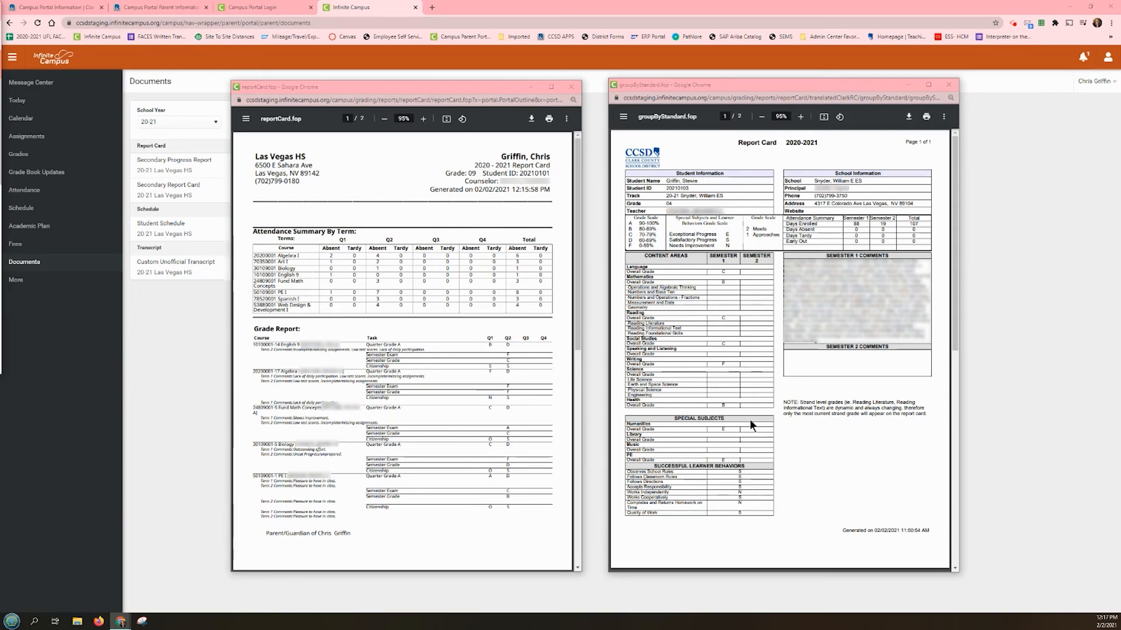
pyautogui.moveTo(766, 524)
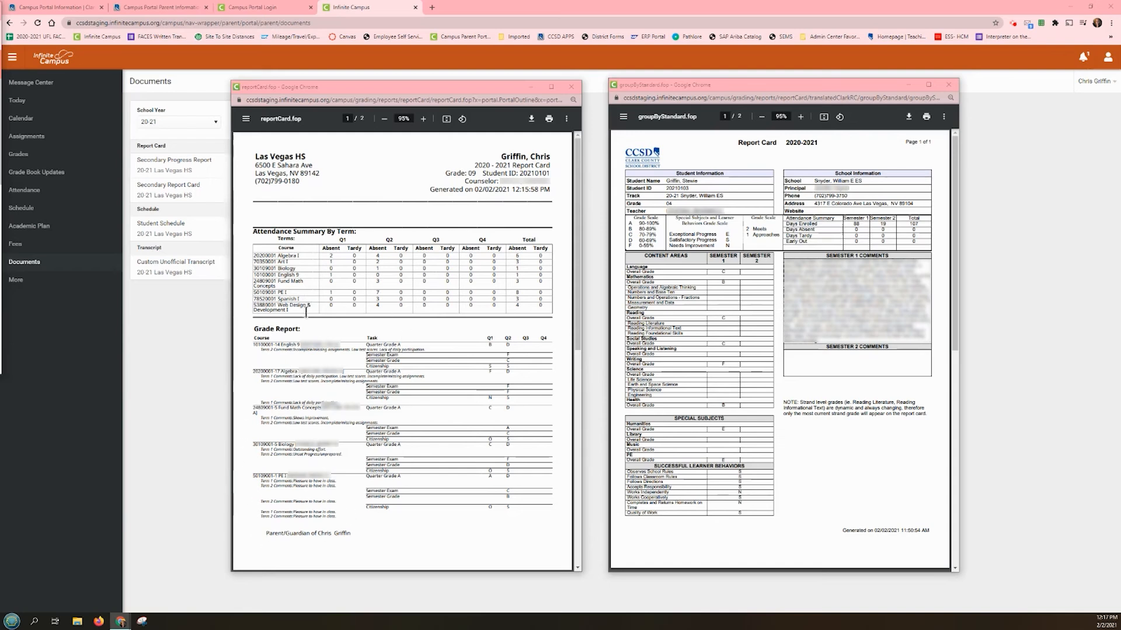
pyautogui.moveTo(256, 519)
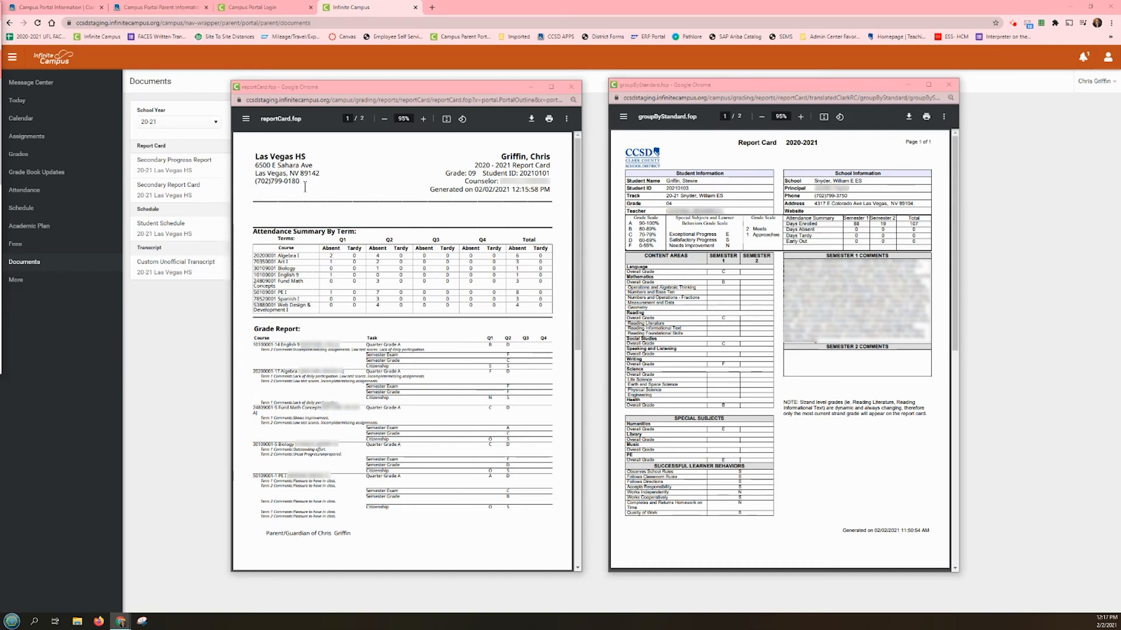
pyautogui.moveTo(309, 188)
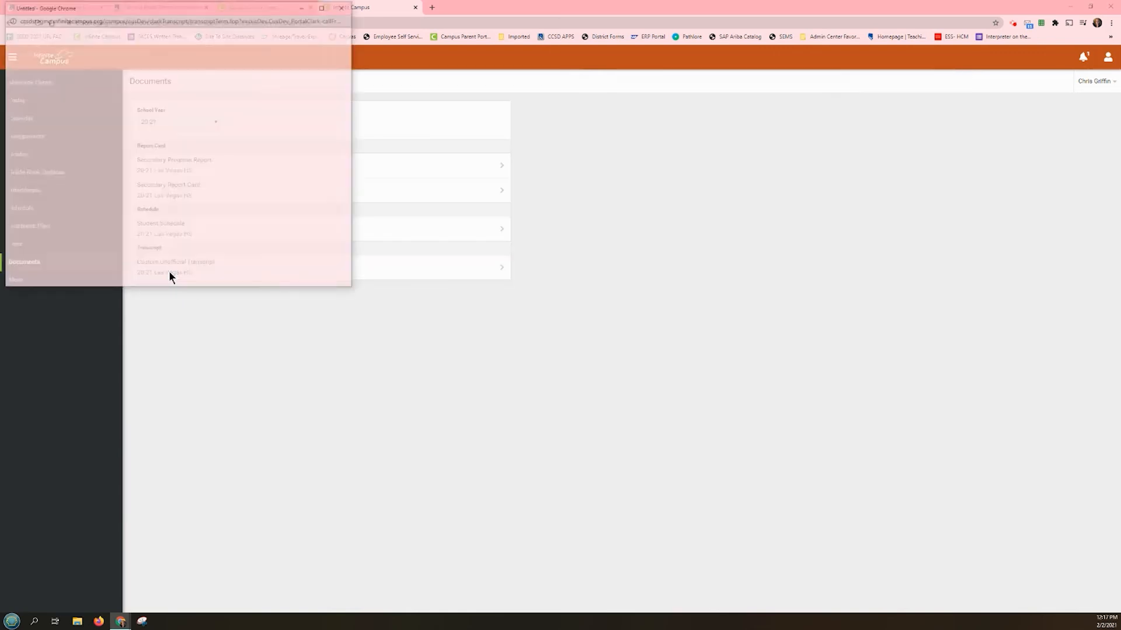
# Open the Custom Unofficial Transcript and drag its pop-up to the right side
pyautogui.click(175, 261)
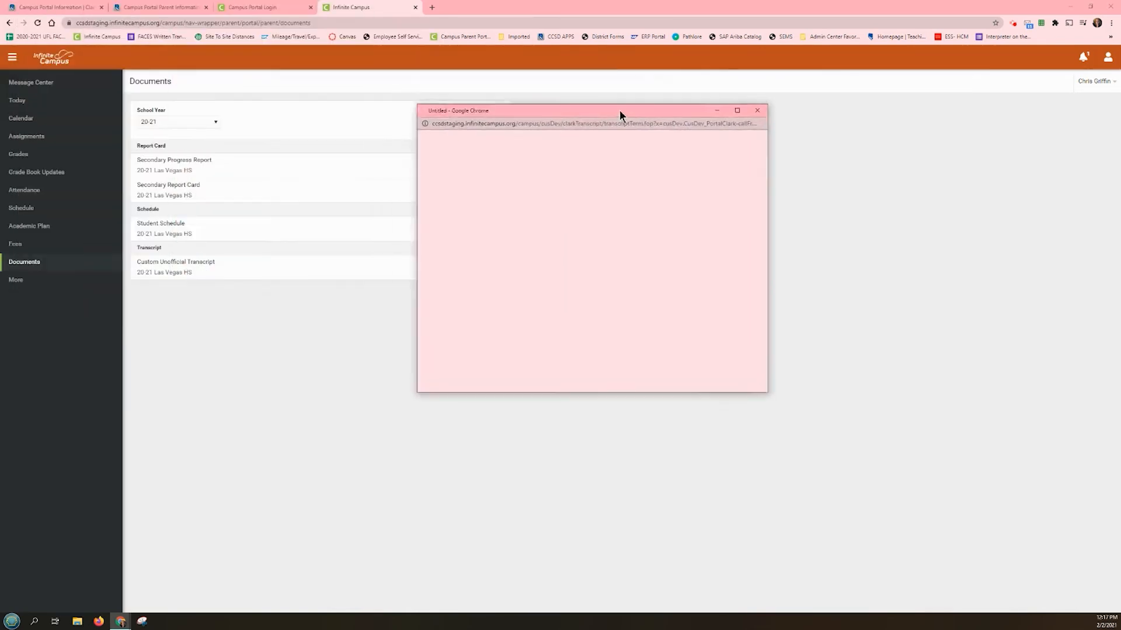
pyautogui.moveTo(593, 110); pyautogui.dragTo(757, 131)
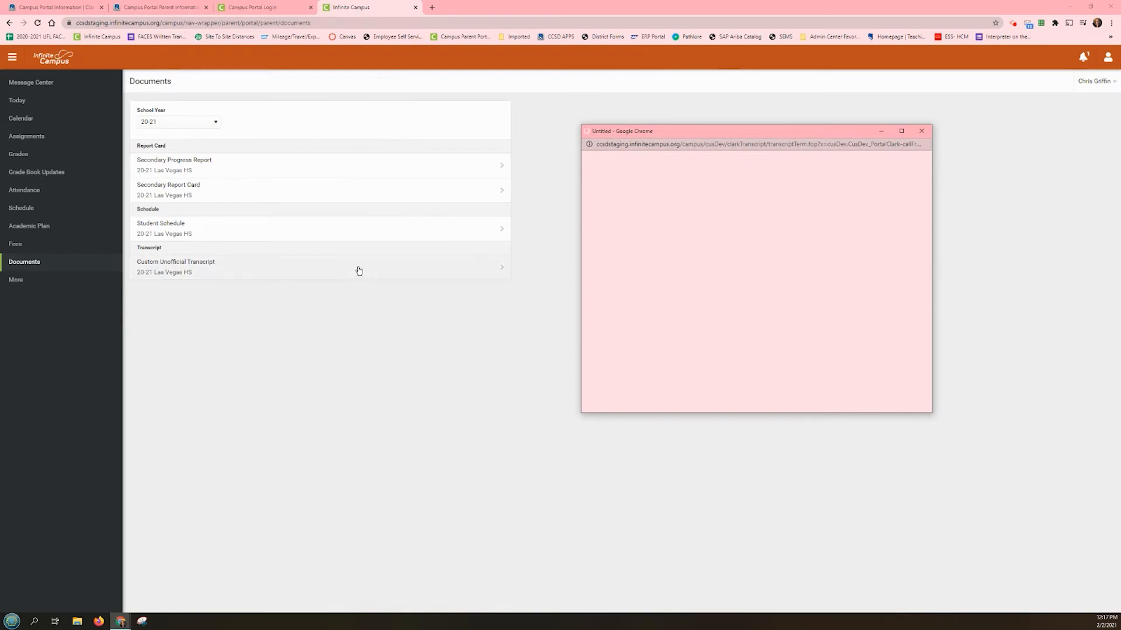
pyautogui.moveTo(191, 286)
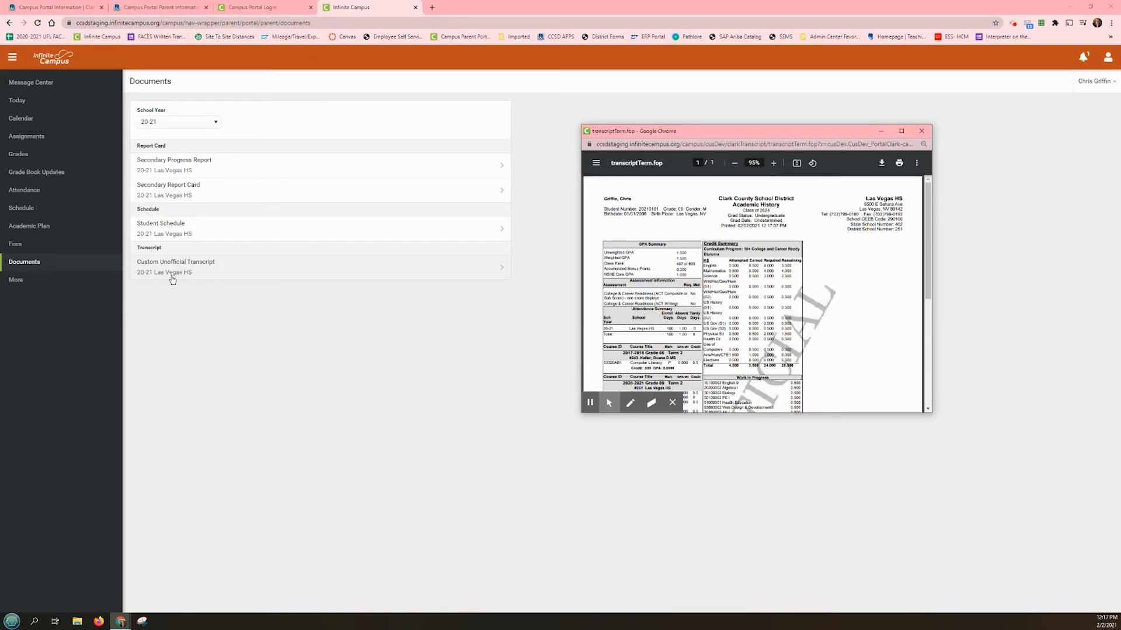
pyautogui.moveTo(172, 279)
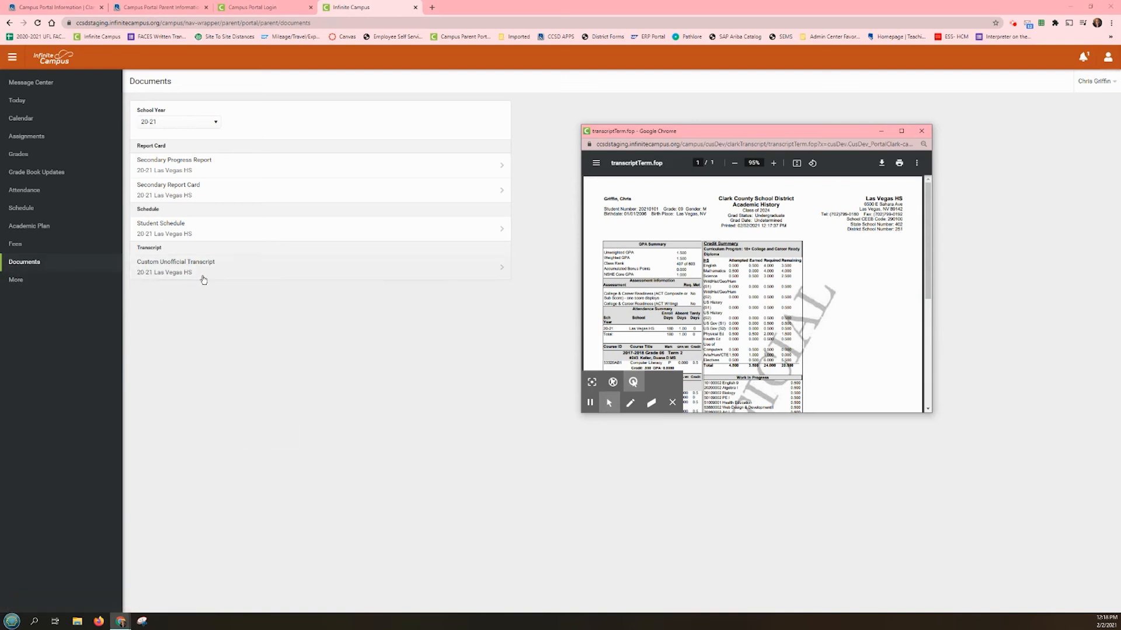
pyautogui.moveTo(208, 279)
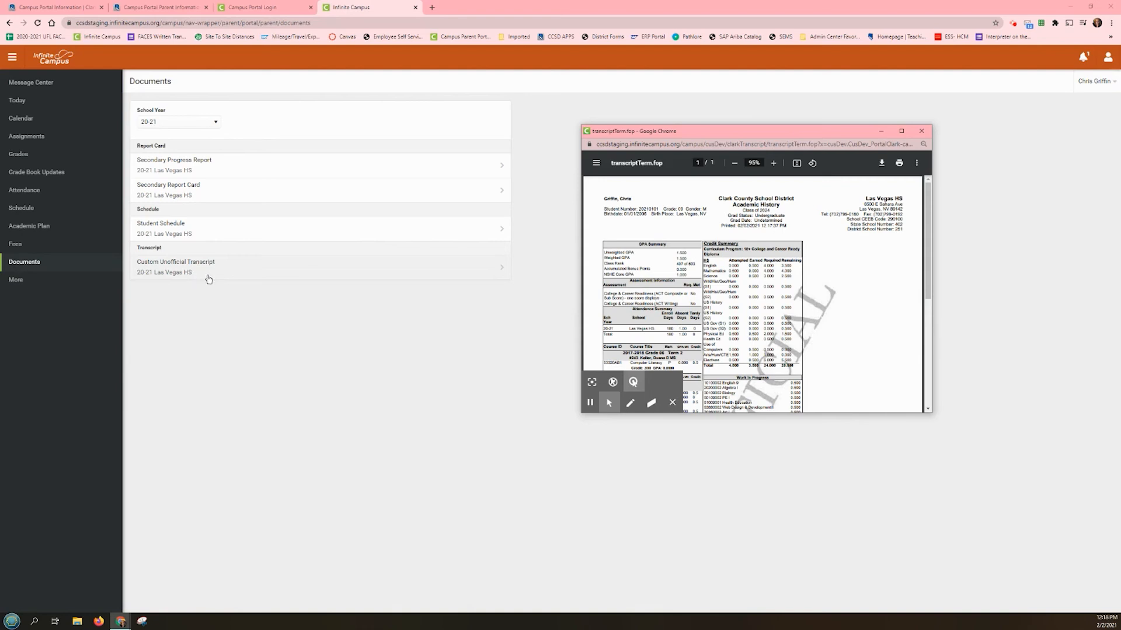
pyautogui.moveTo(417, 459)
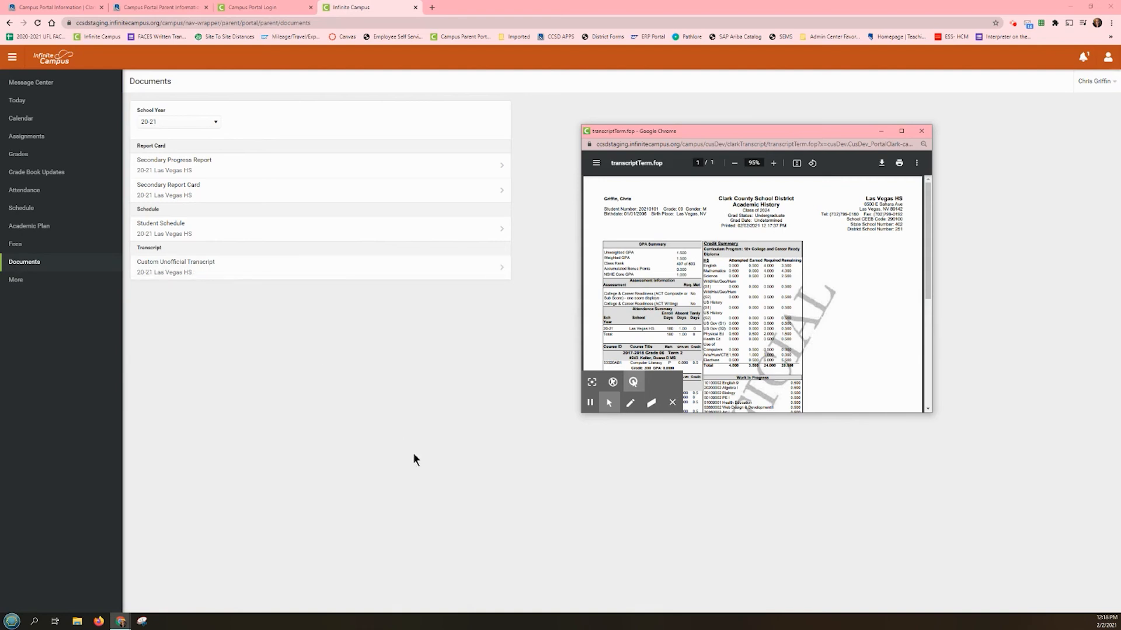
pyautogui.moveTo(881, 417)
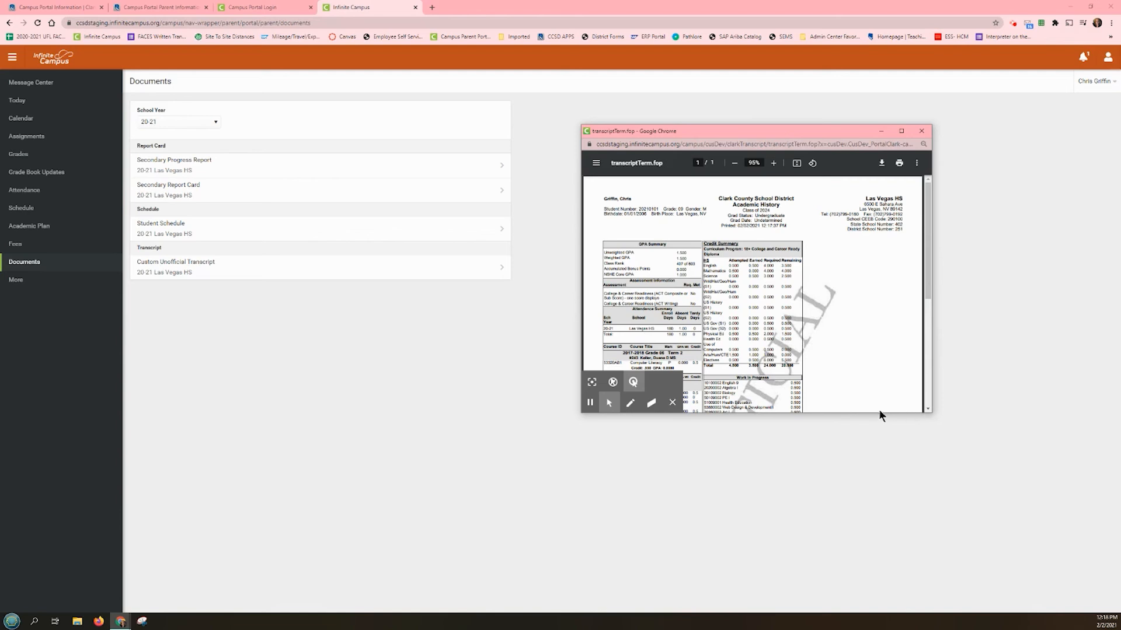
pyautogui.moveTo(848, 412)
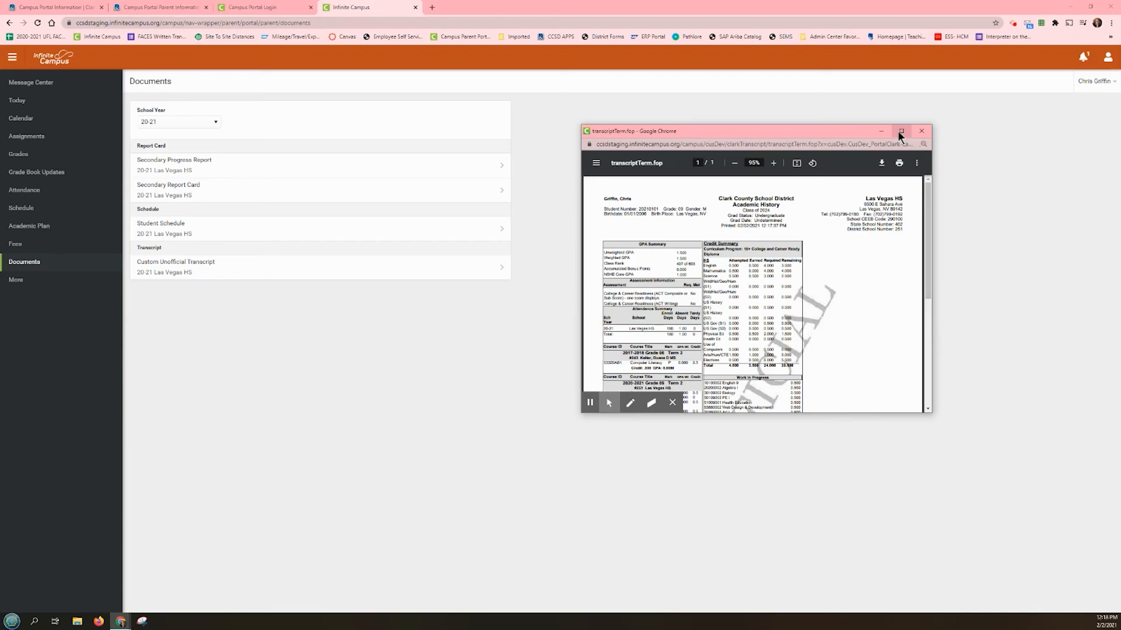
# Maximize the Custom Unofficial Transcript pop-up showing the Academic History
pyautogui.click(901, 130)
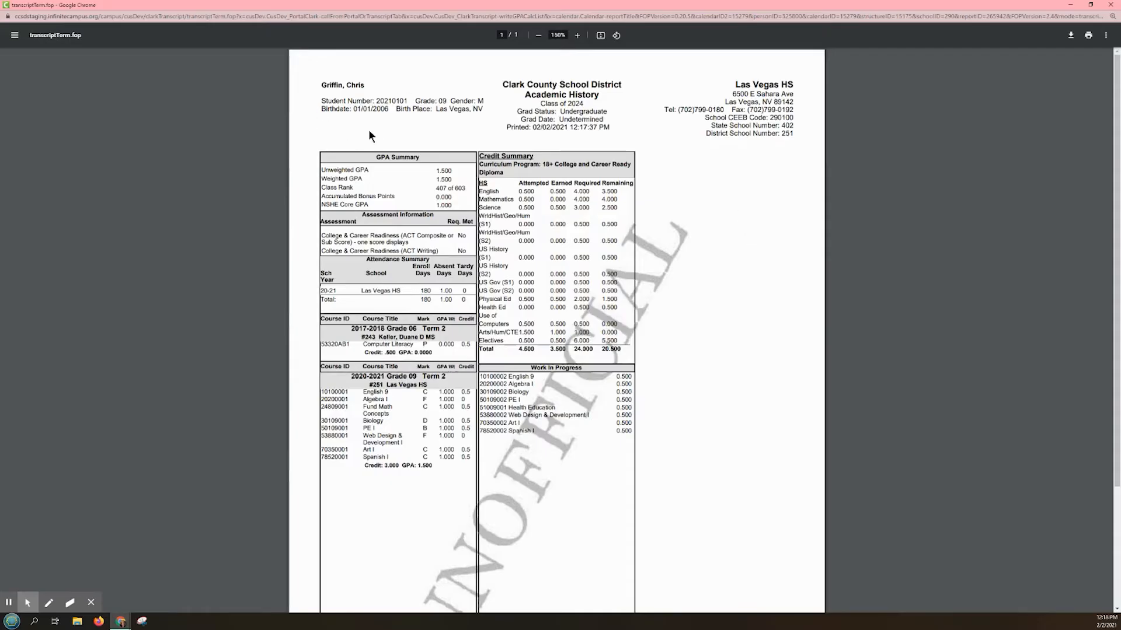
pyautogui.moveTo(338, 138)
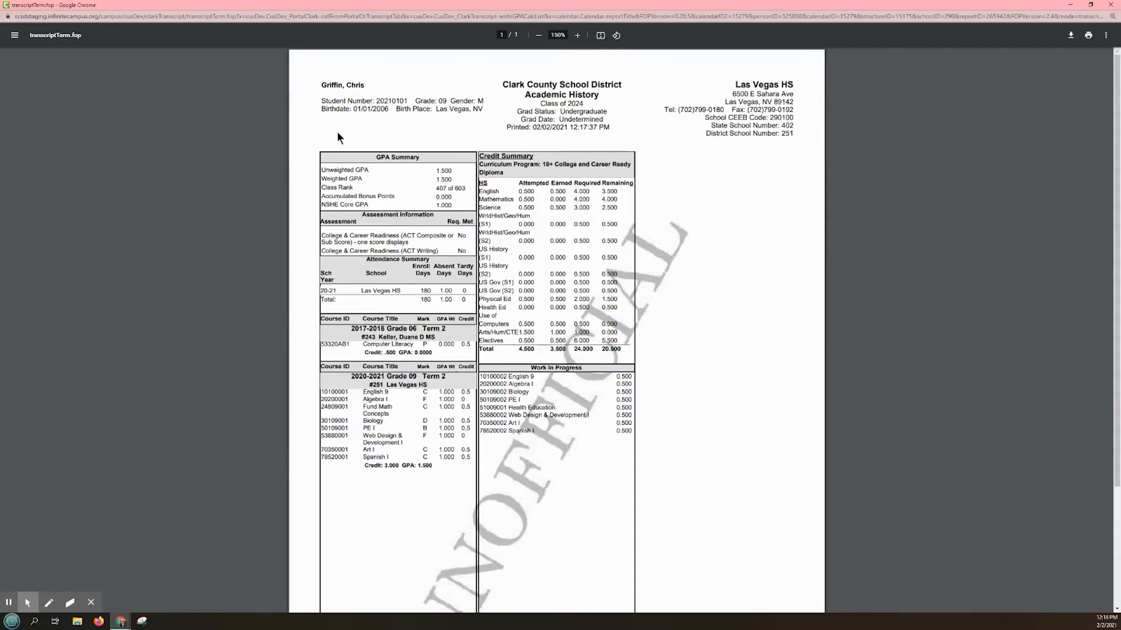
pyautogui.moveTo(812, 131)
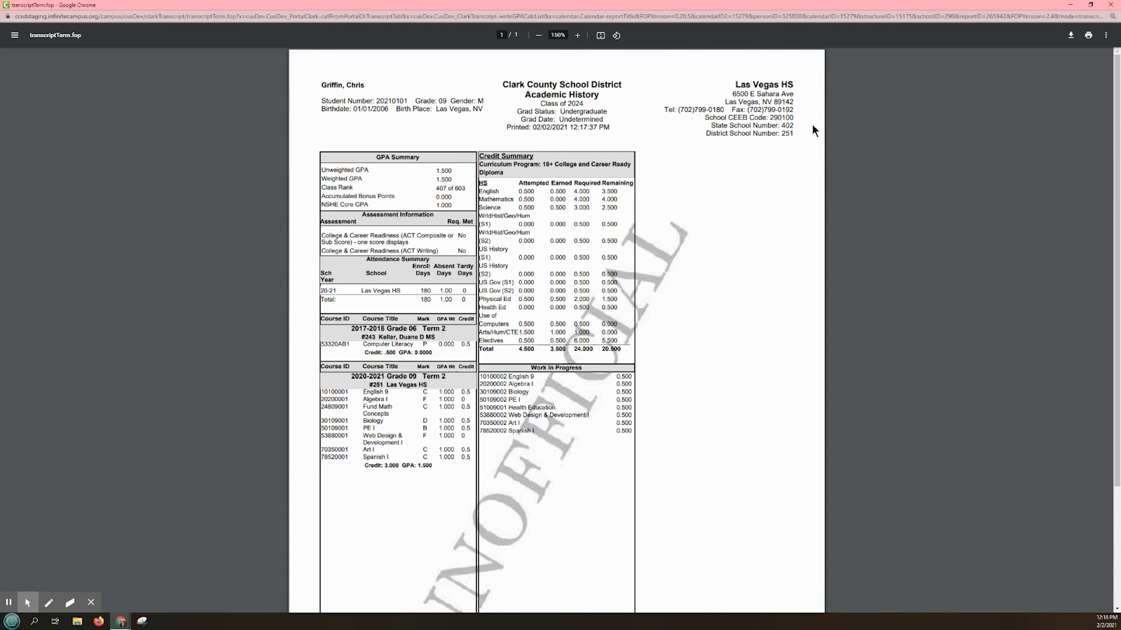
pyautogui.moveTo(490, 150)
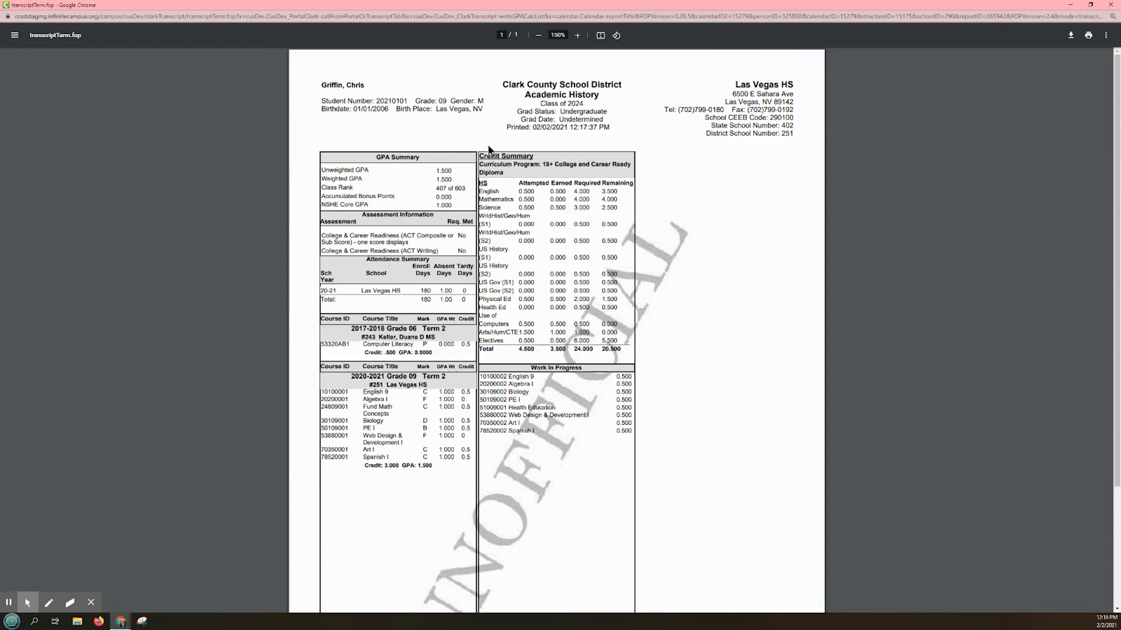
pyautogui.moveTo(308, 84)
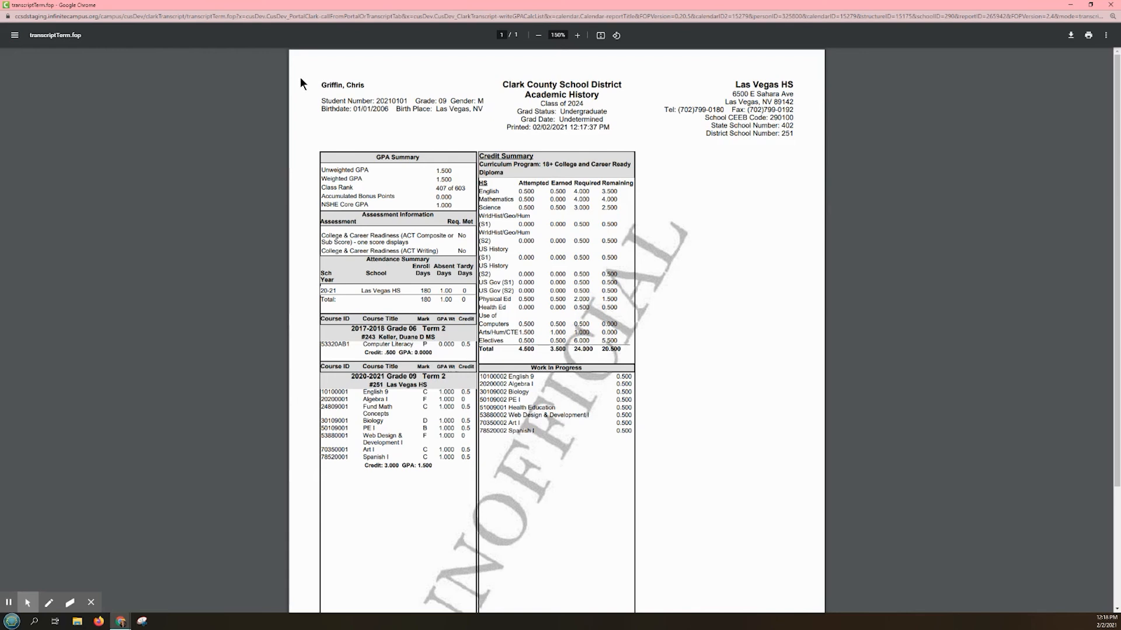
pyautogui.moveTo(318, 113)
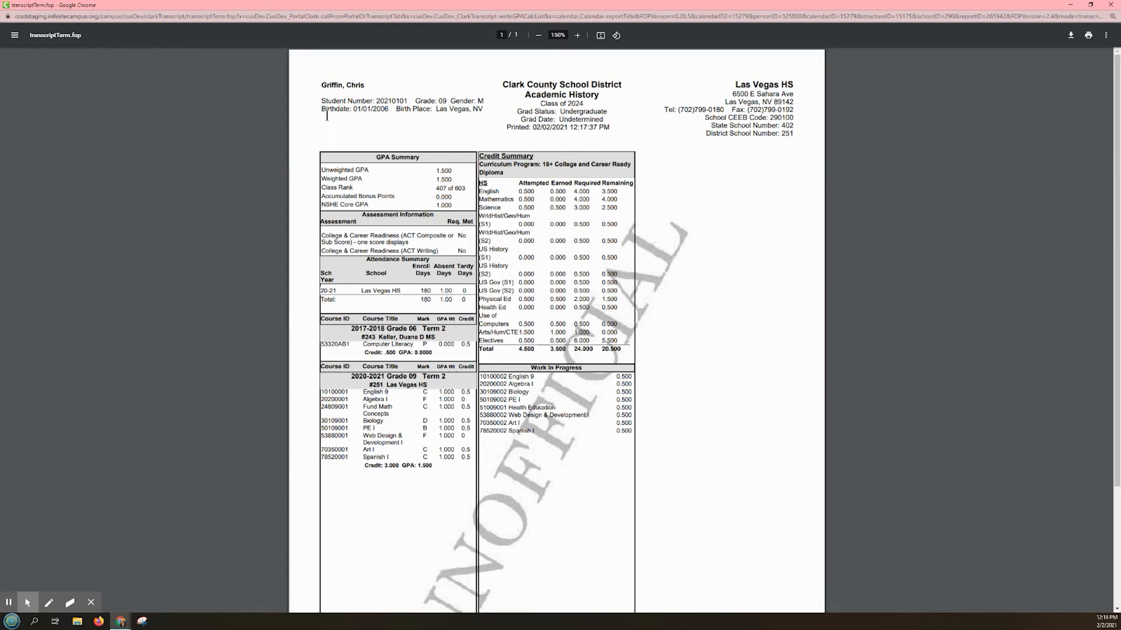
pyautogui.moveTo(477, 130)
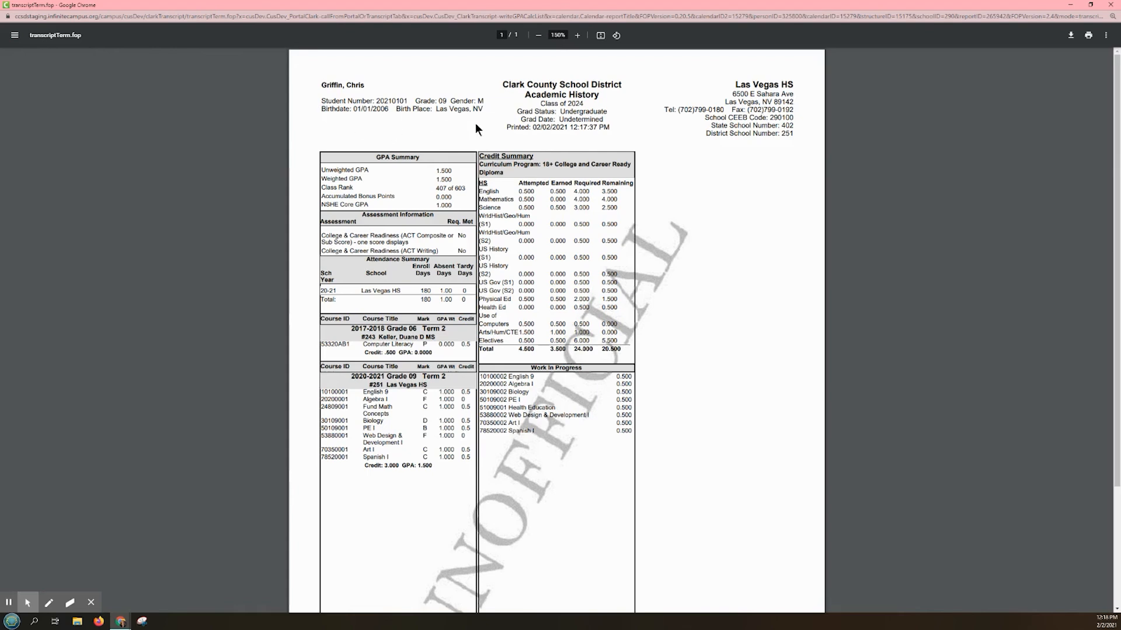
pyautogui.moveTo(843, 264)
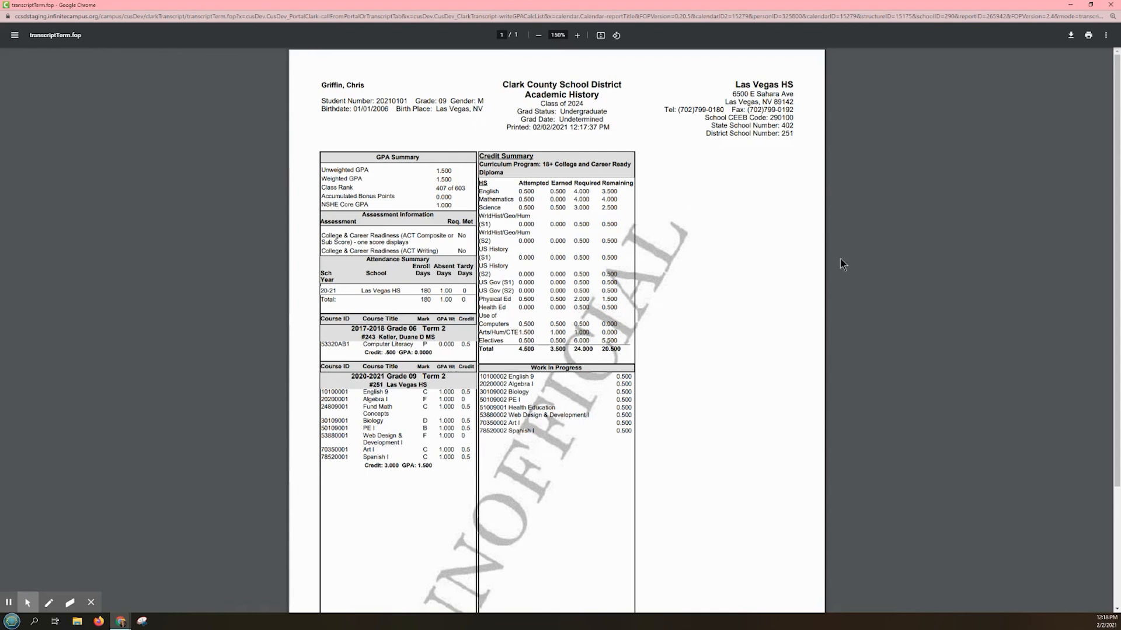
pyautogui.moveTo(711, 118)
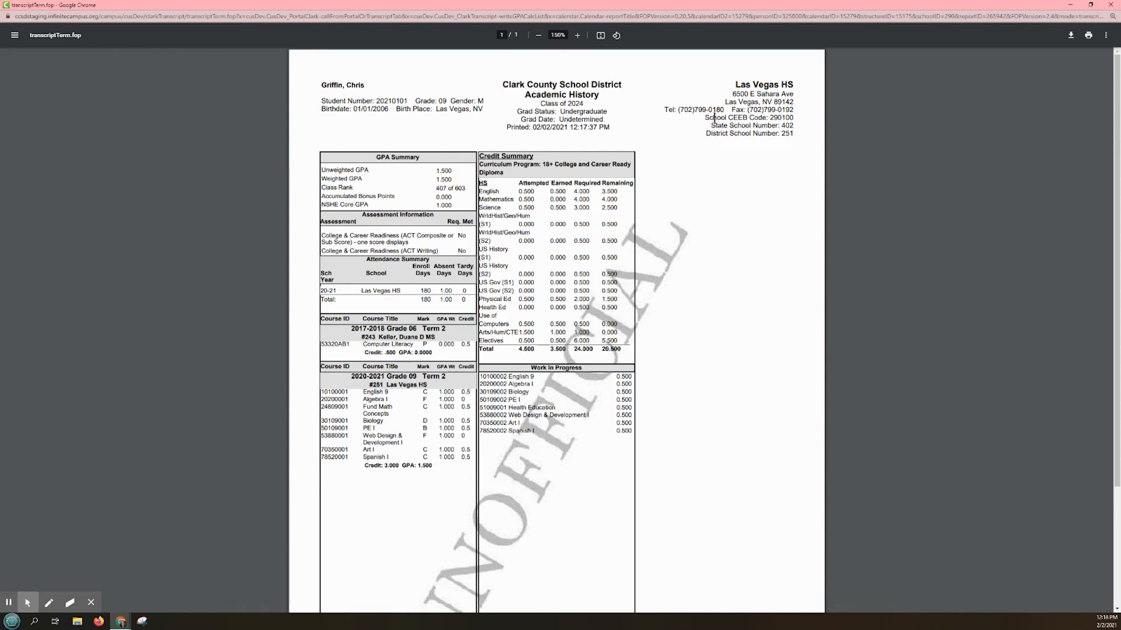
pyautogui.moveTo(665, 107)
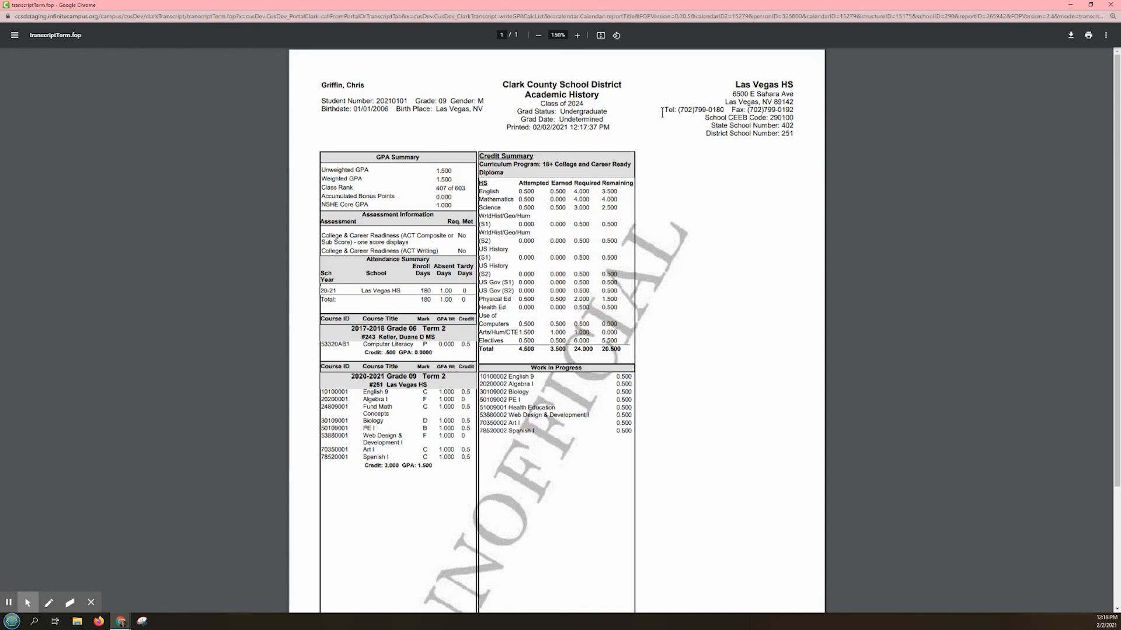
pyautogui.moveTo(643, 128)
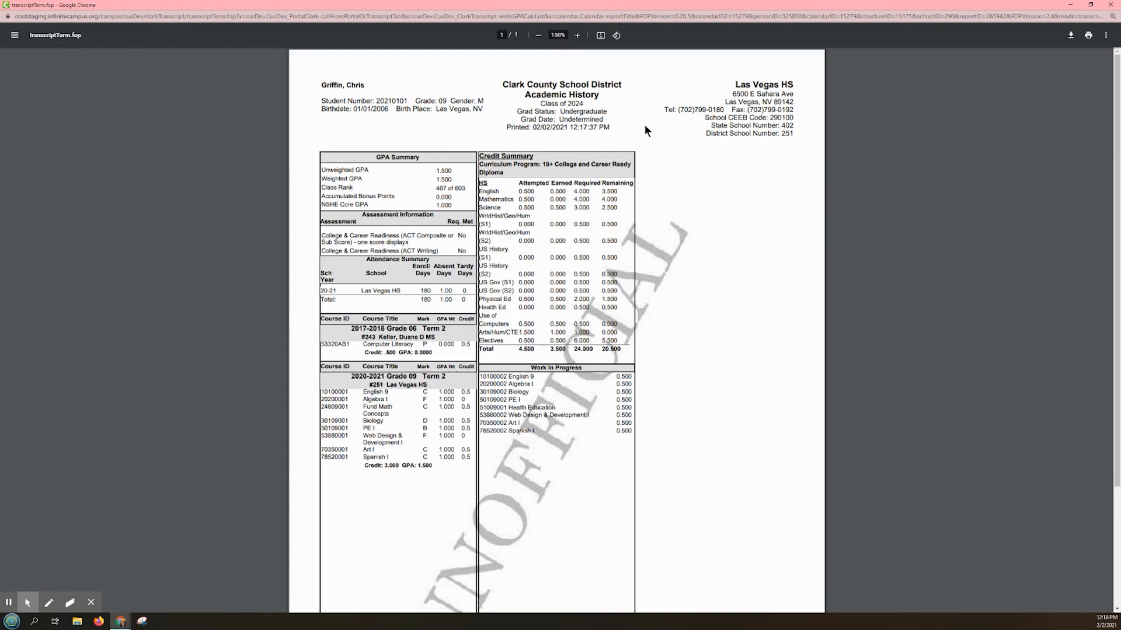
pyautogui.moveTo(318, 302)
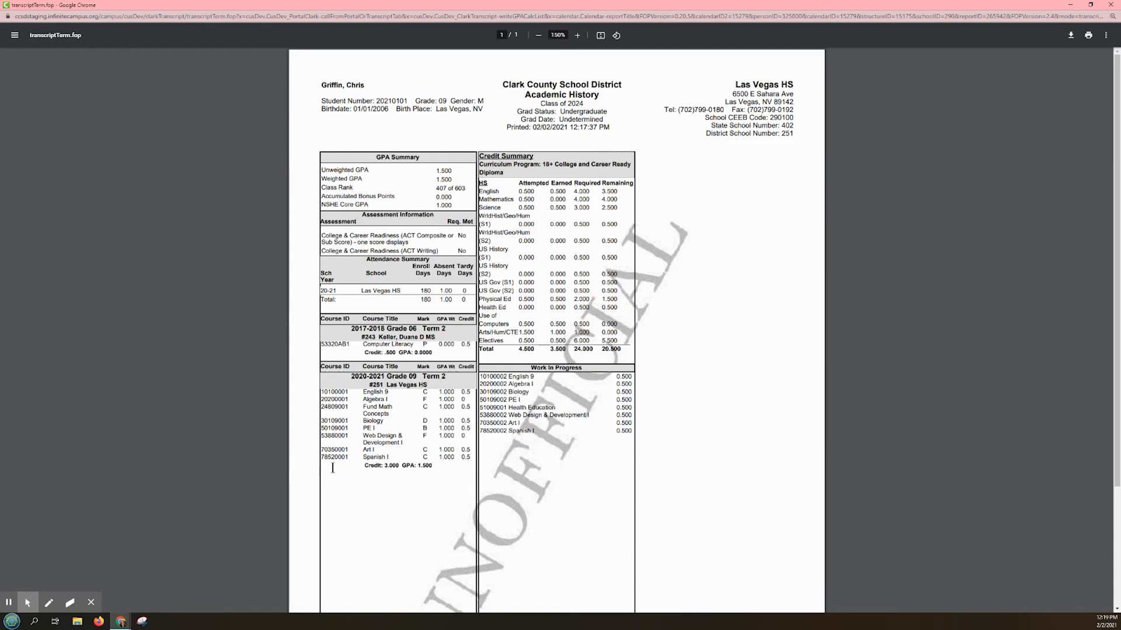
pyautogui.moveTo(420, 393)
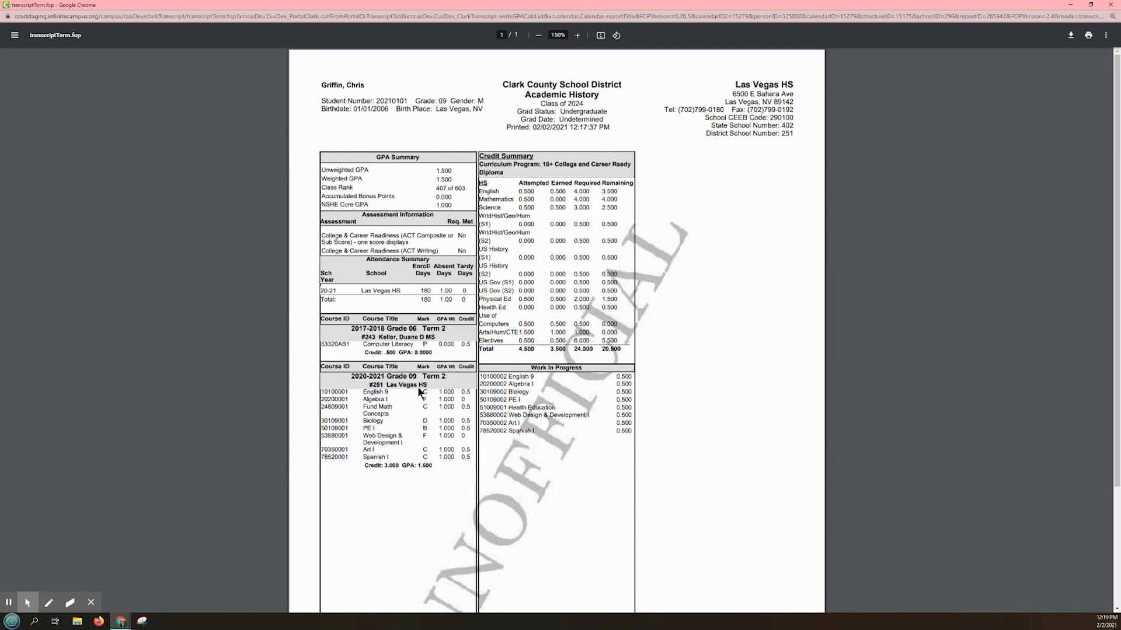
pyautogui.moveTo(504, 147)
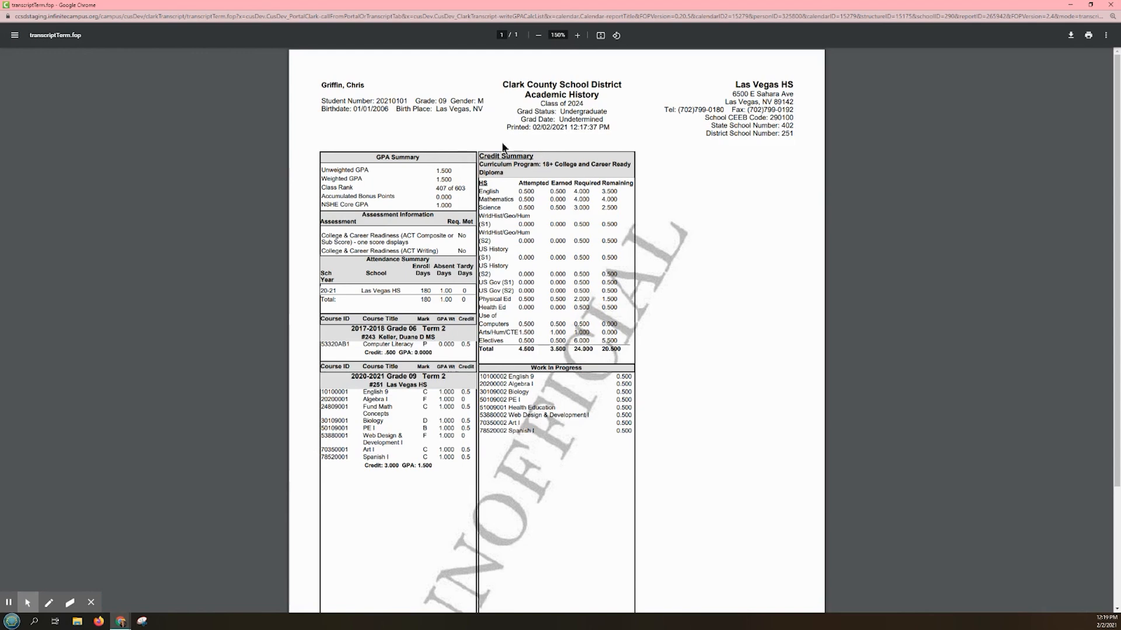
pyautogui.moveTo(504, 146)
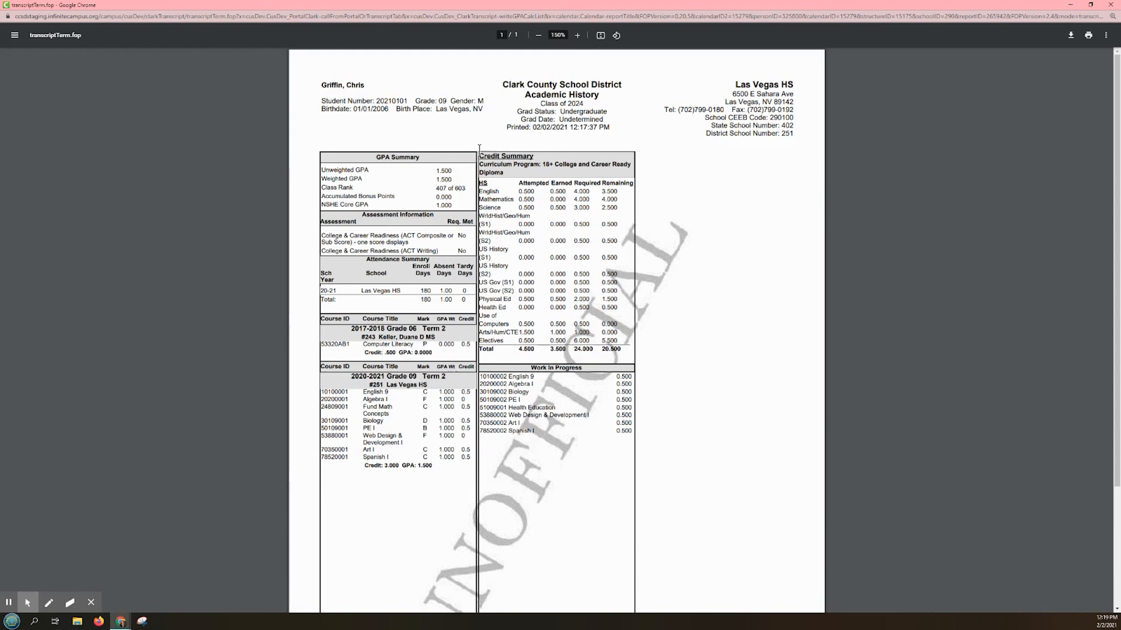
pyautogui.moveTo(513, 145)
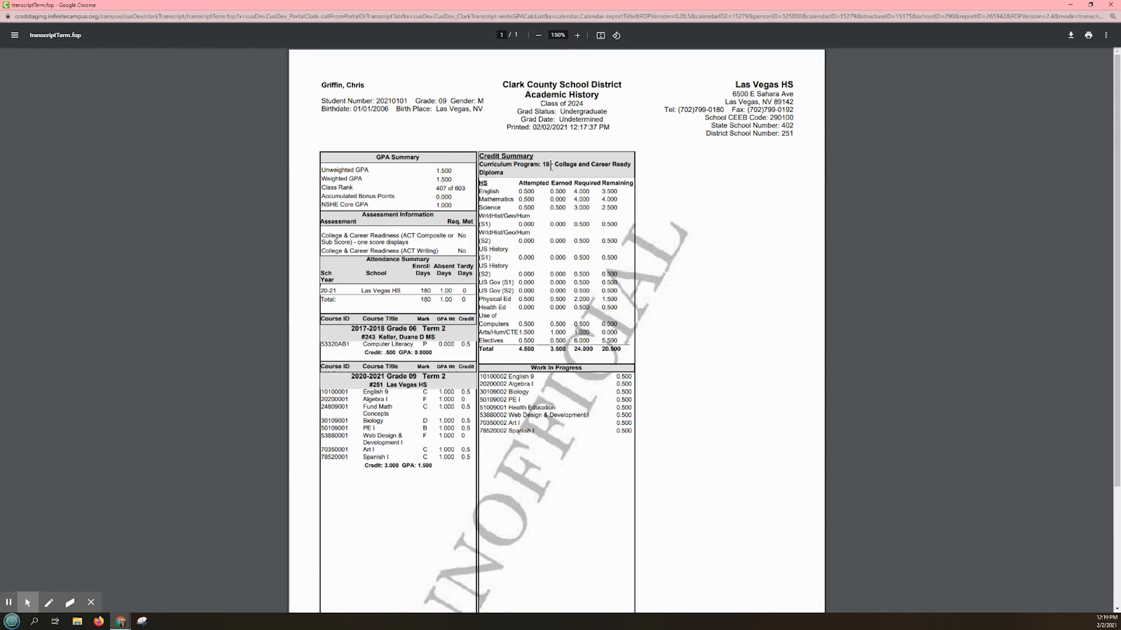
pyautogui.moveTo(479, 483)
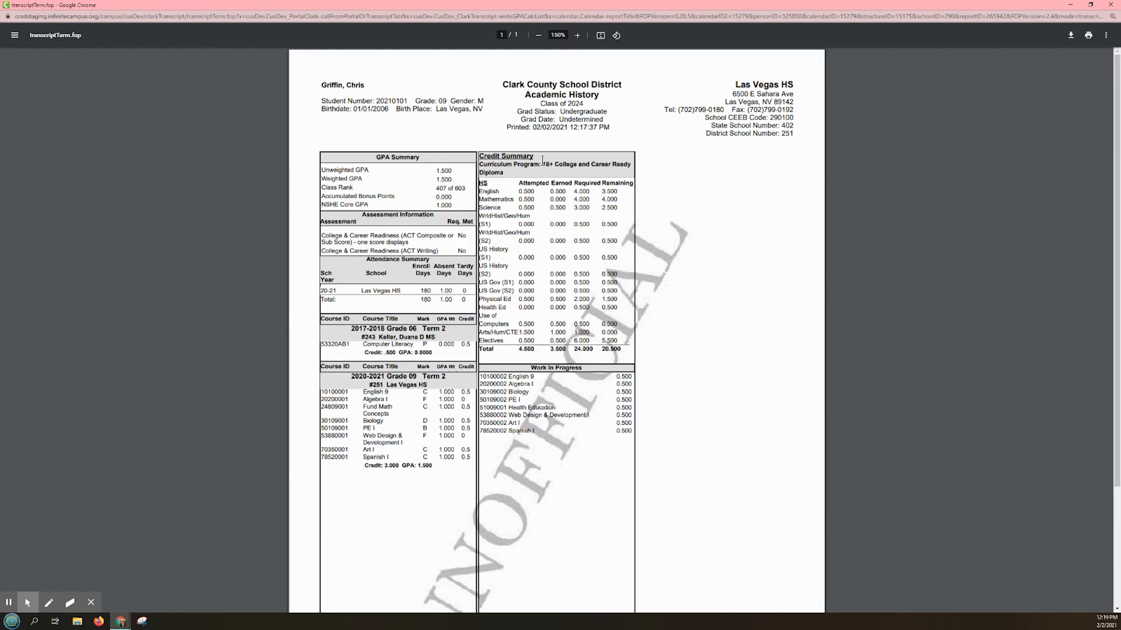
pyautogui.moveTo(651, 397)
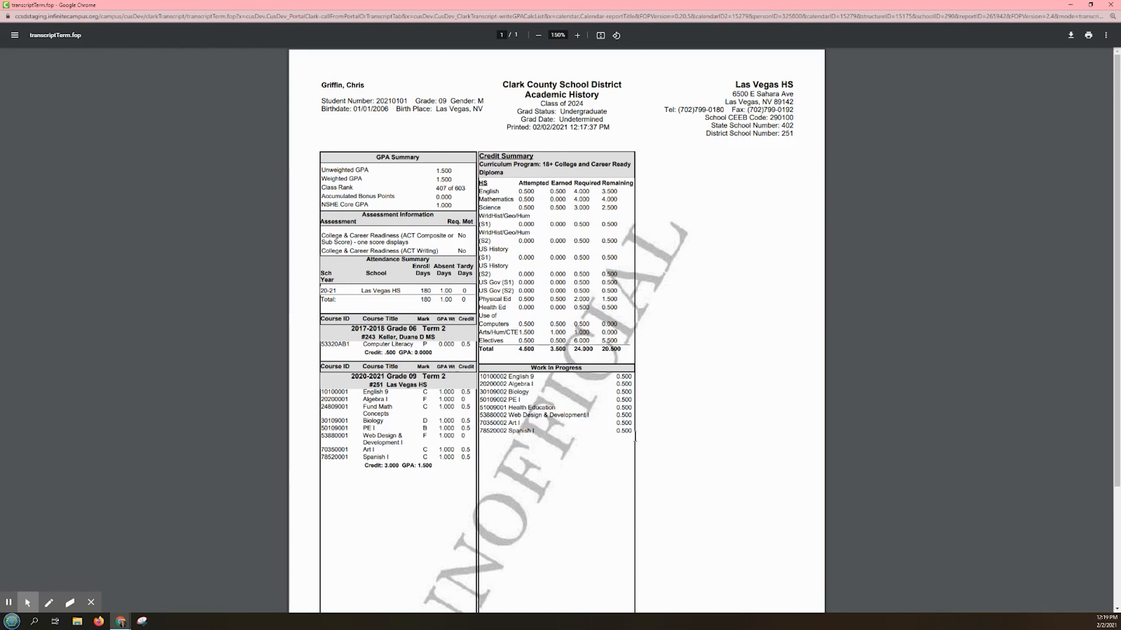
pyautogui.moveTo(730, 415)
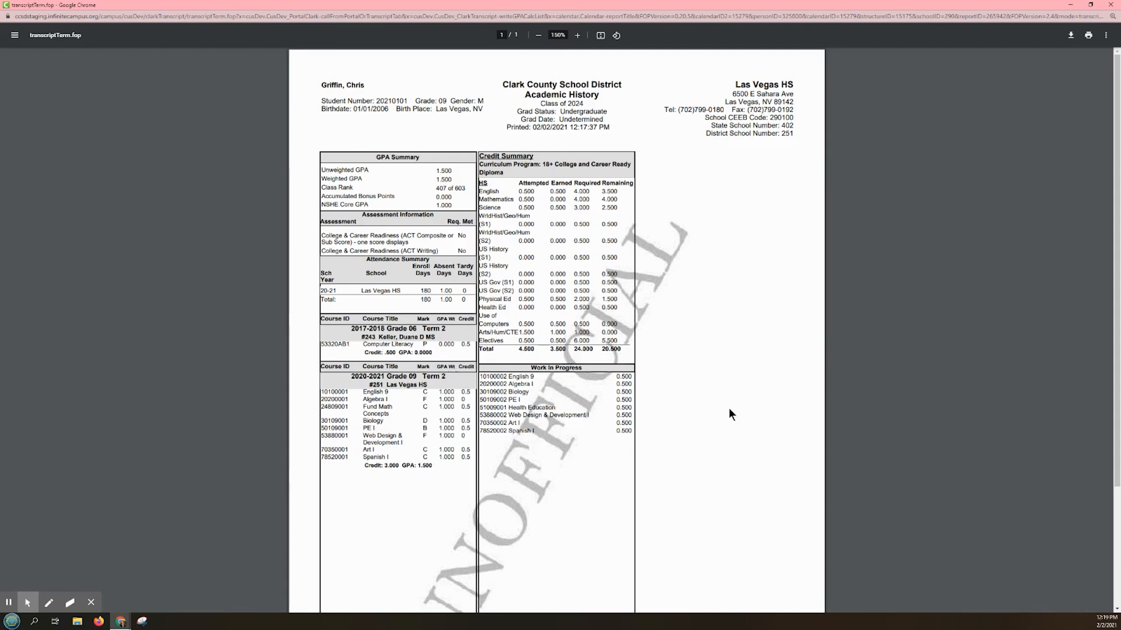
pyautogui.moveTo(1071, 48)
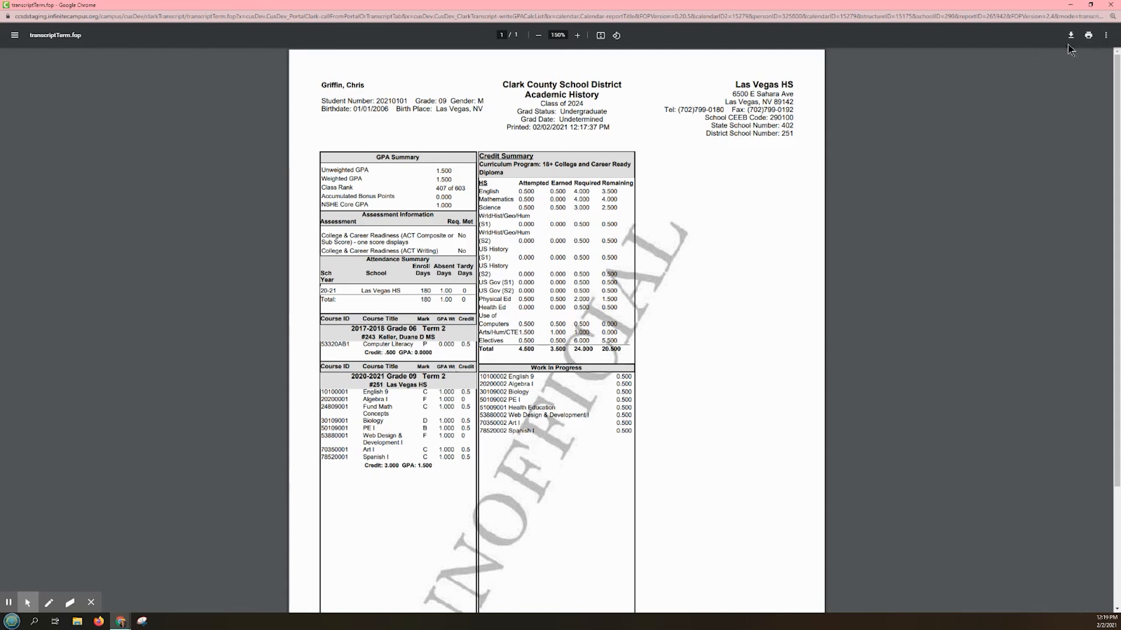
pyautogui.moveTo(1083, 50)
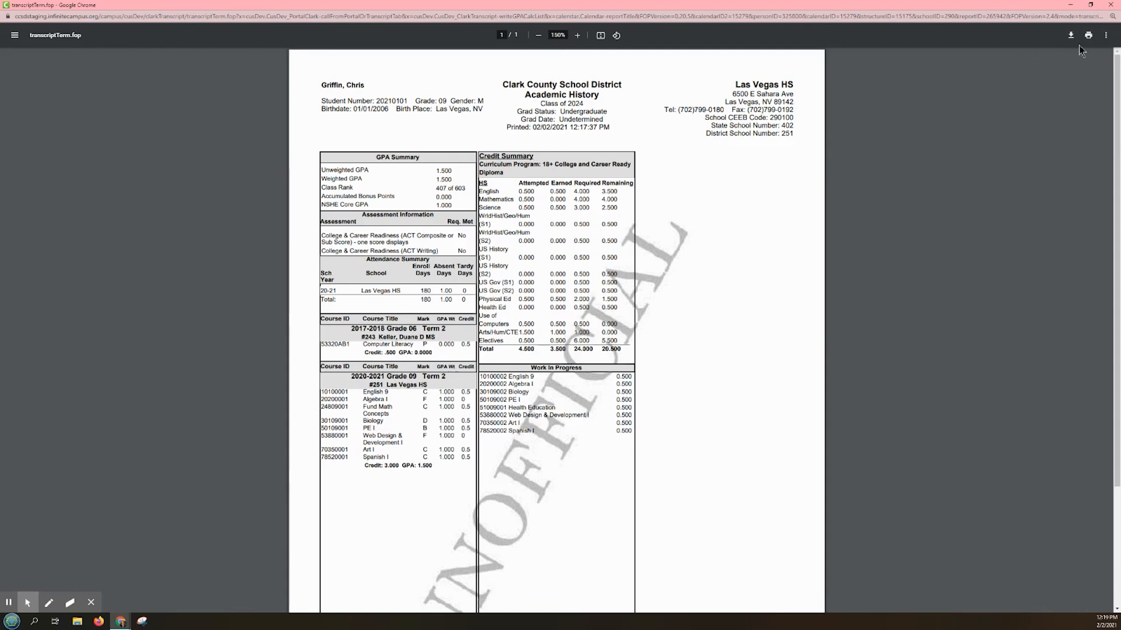